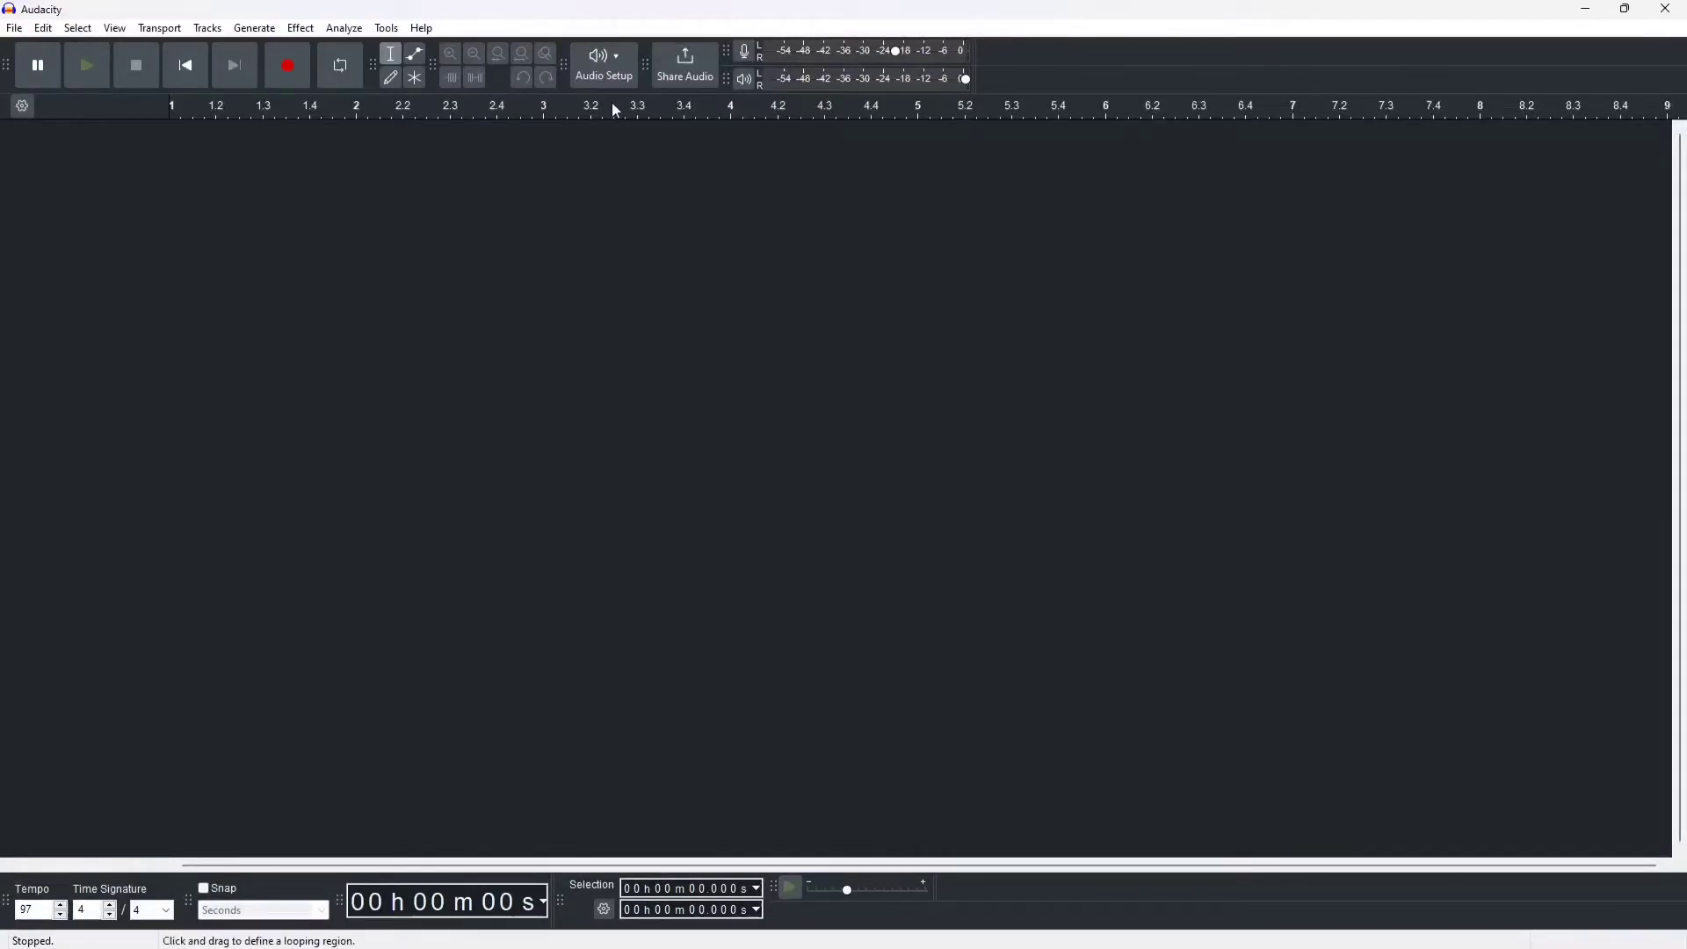
{"action": "mouse_move", "coordinate": [602, 65]}
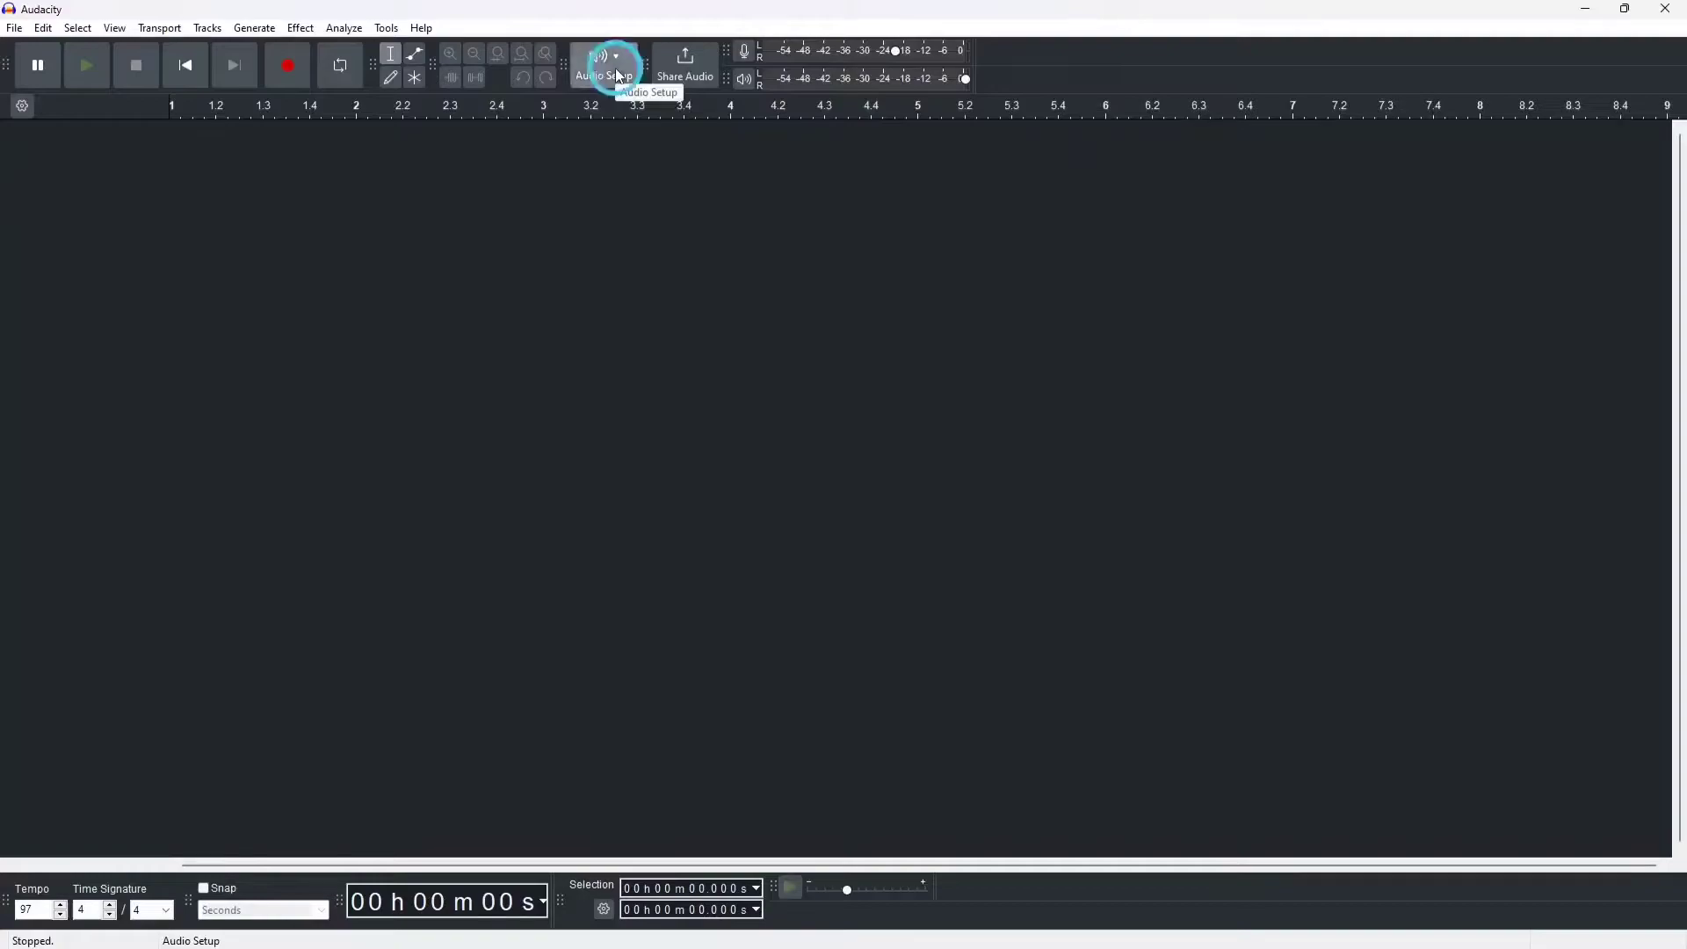
Set the recording device to Line In (SB Omni Surround 5.1) in Audio Setup.
{"action": "left_click", "coordinate": [603, 65]}
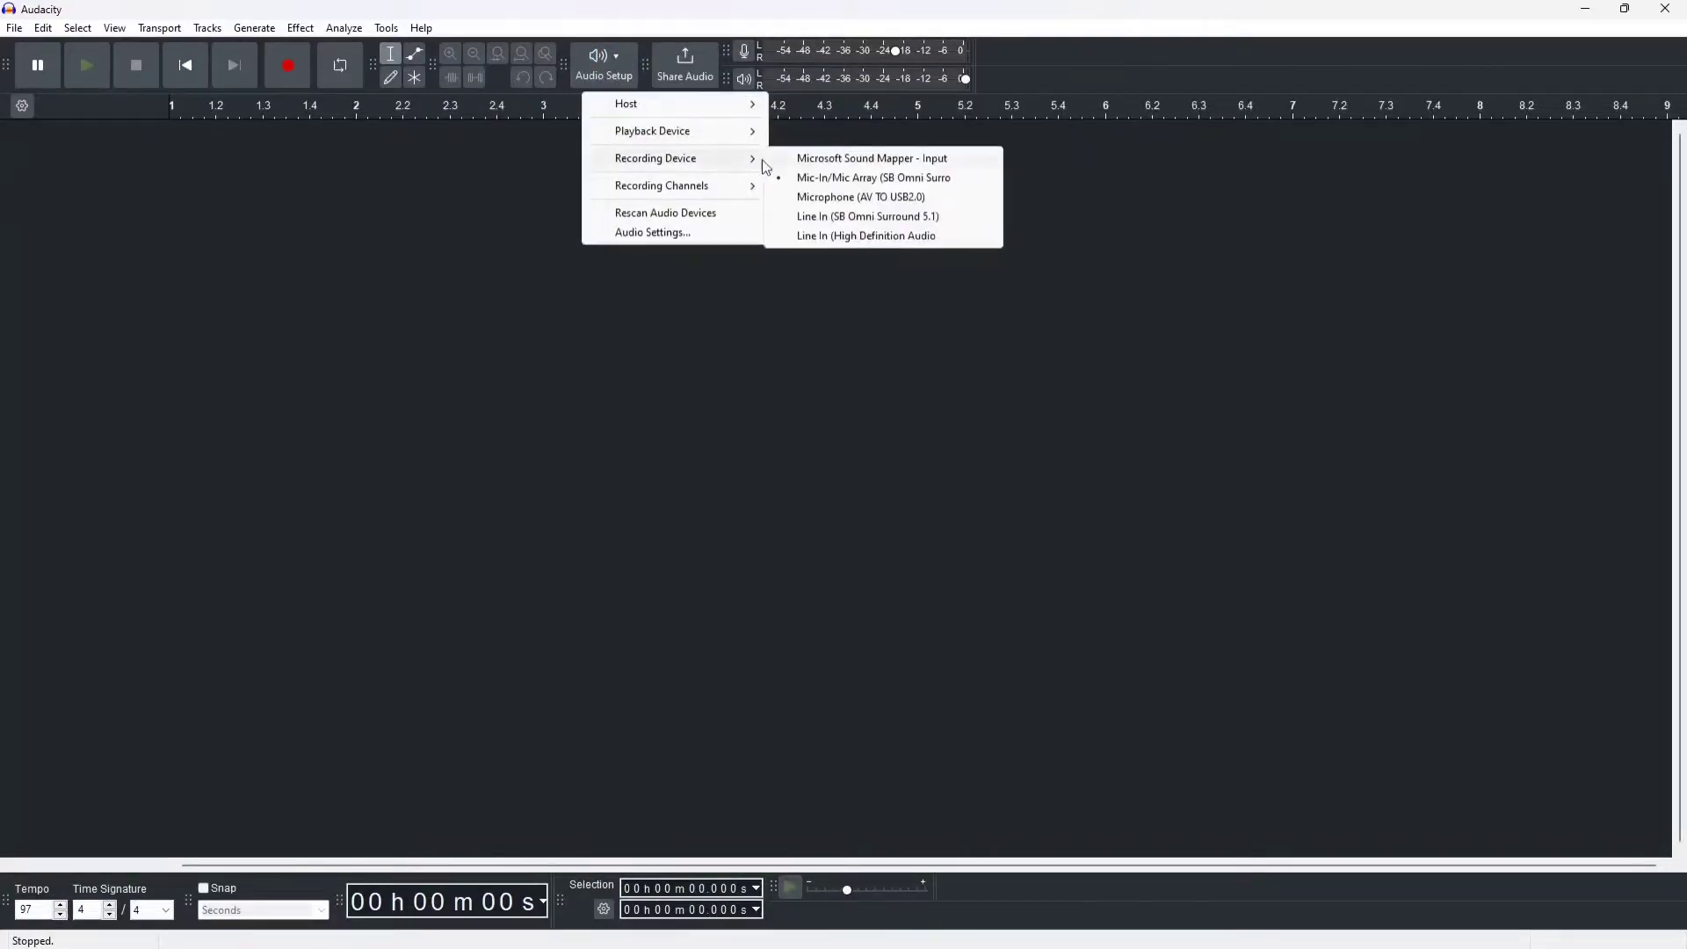
{"action": "left_click", "coordinate": [873, 177]}
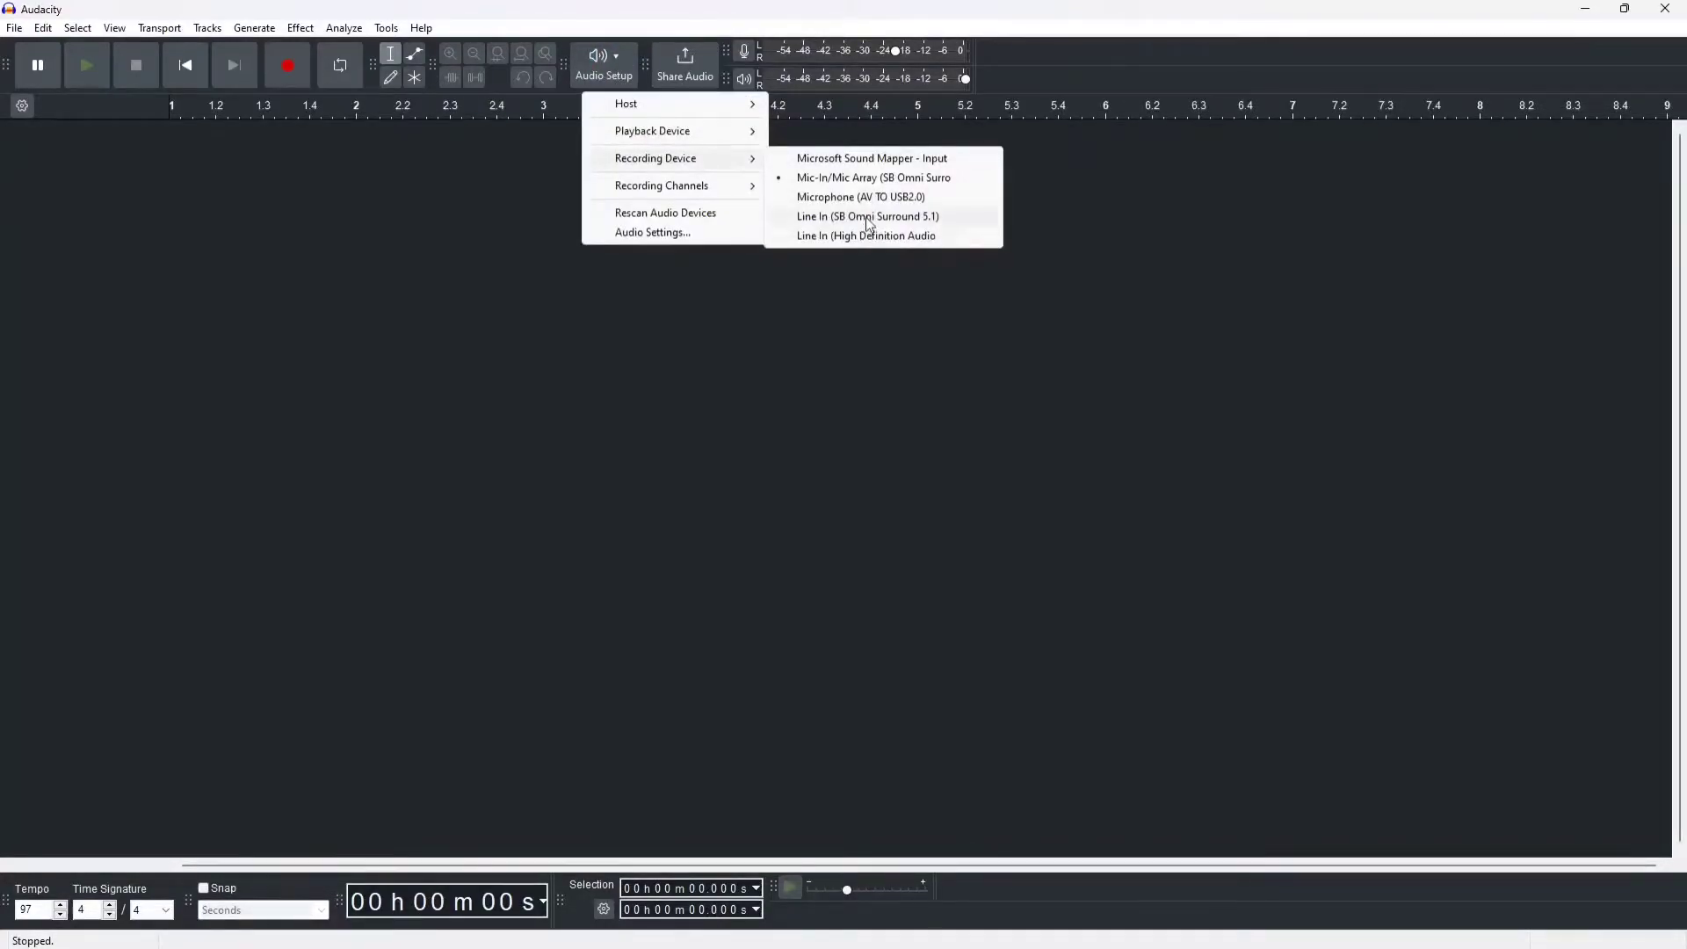
{"action": "left_click", "coordinate": [866, 216]}
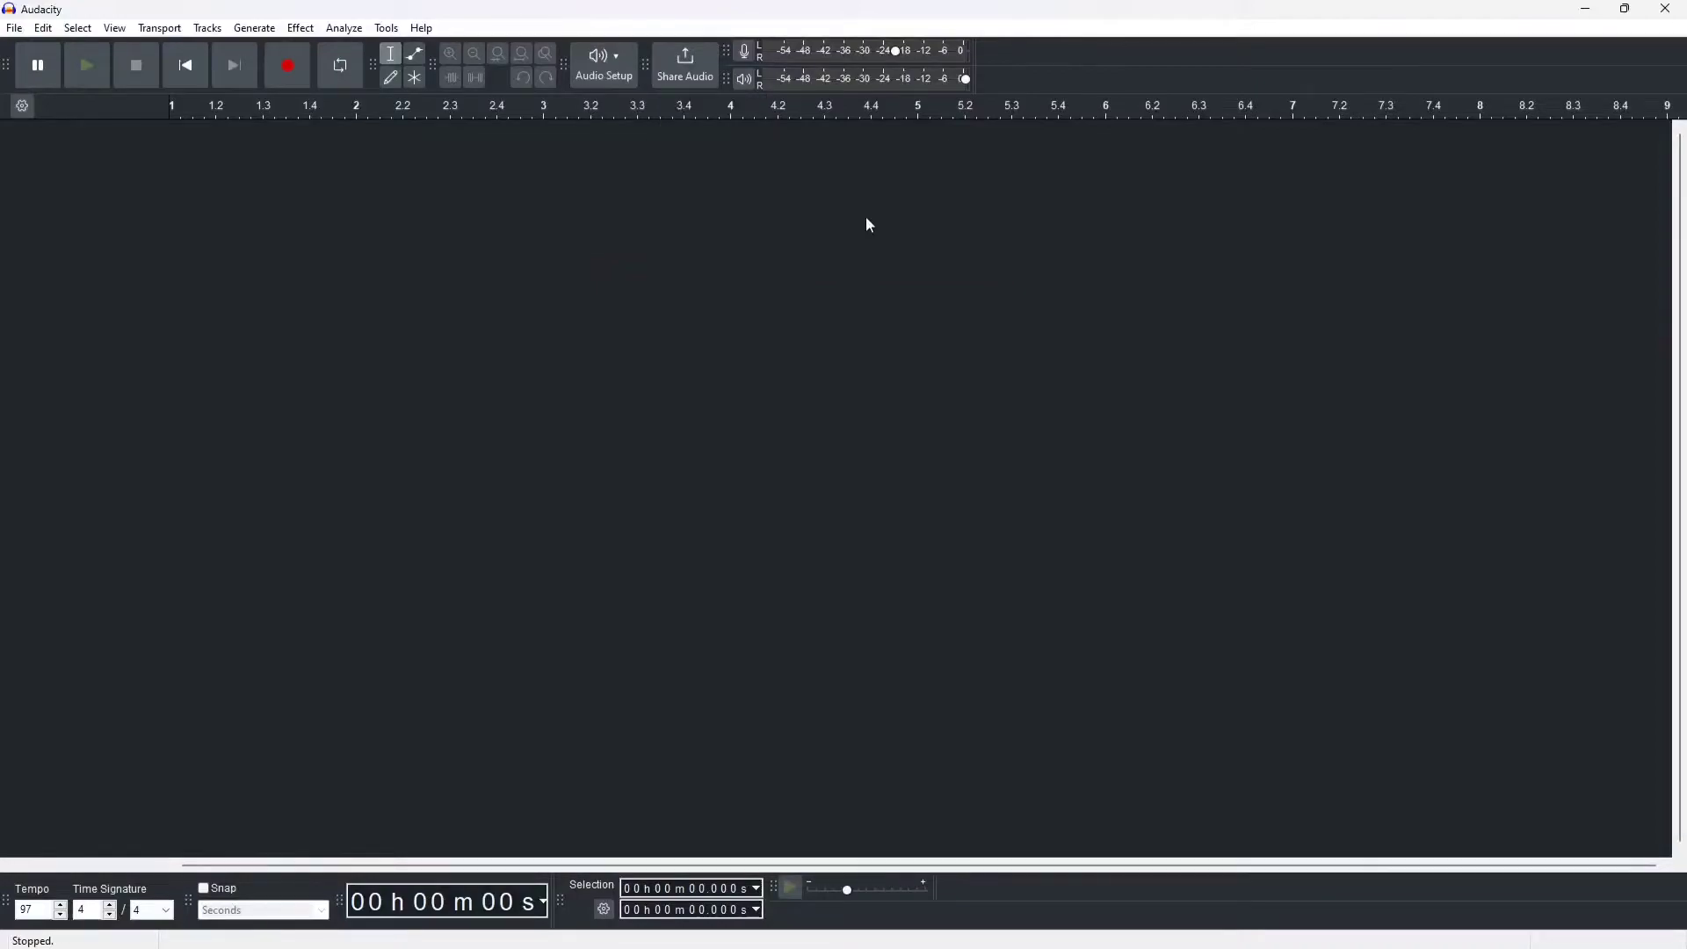
{"action": "mouse_move", "coordinate": [513, 211]}
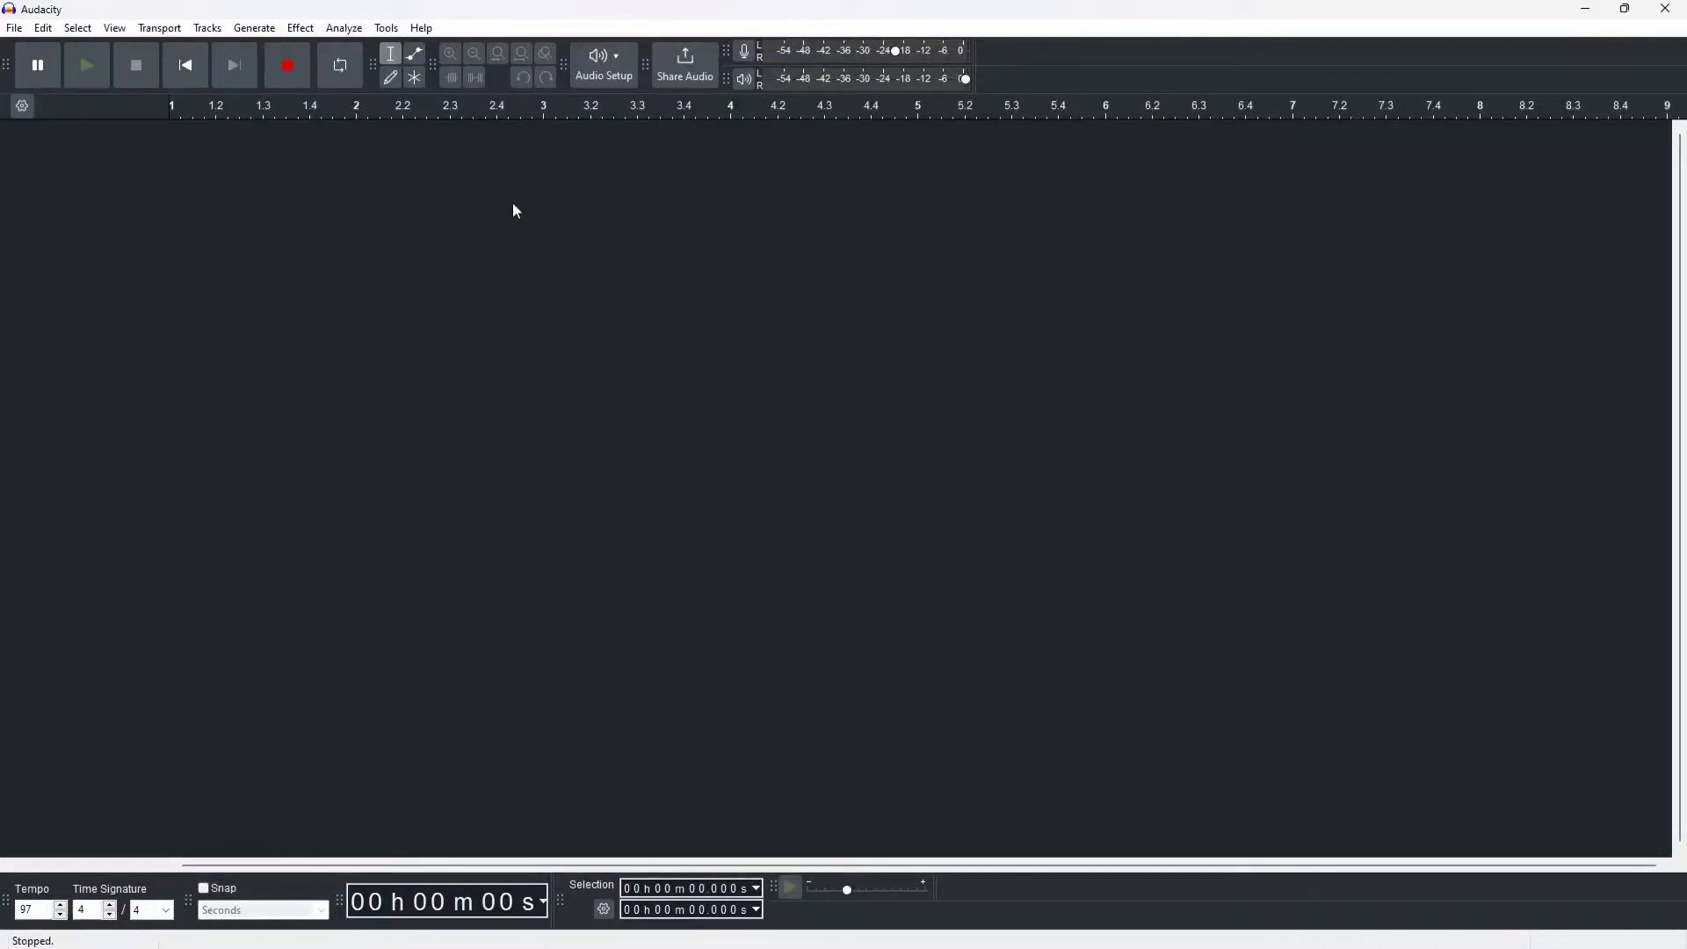
{"action": "mouse_move", "coordinate": [492, 223]}
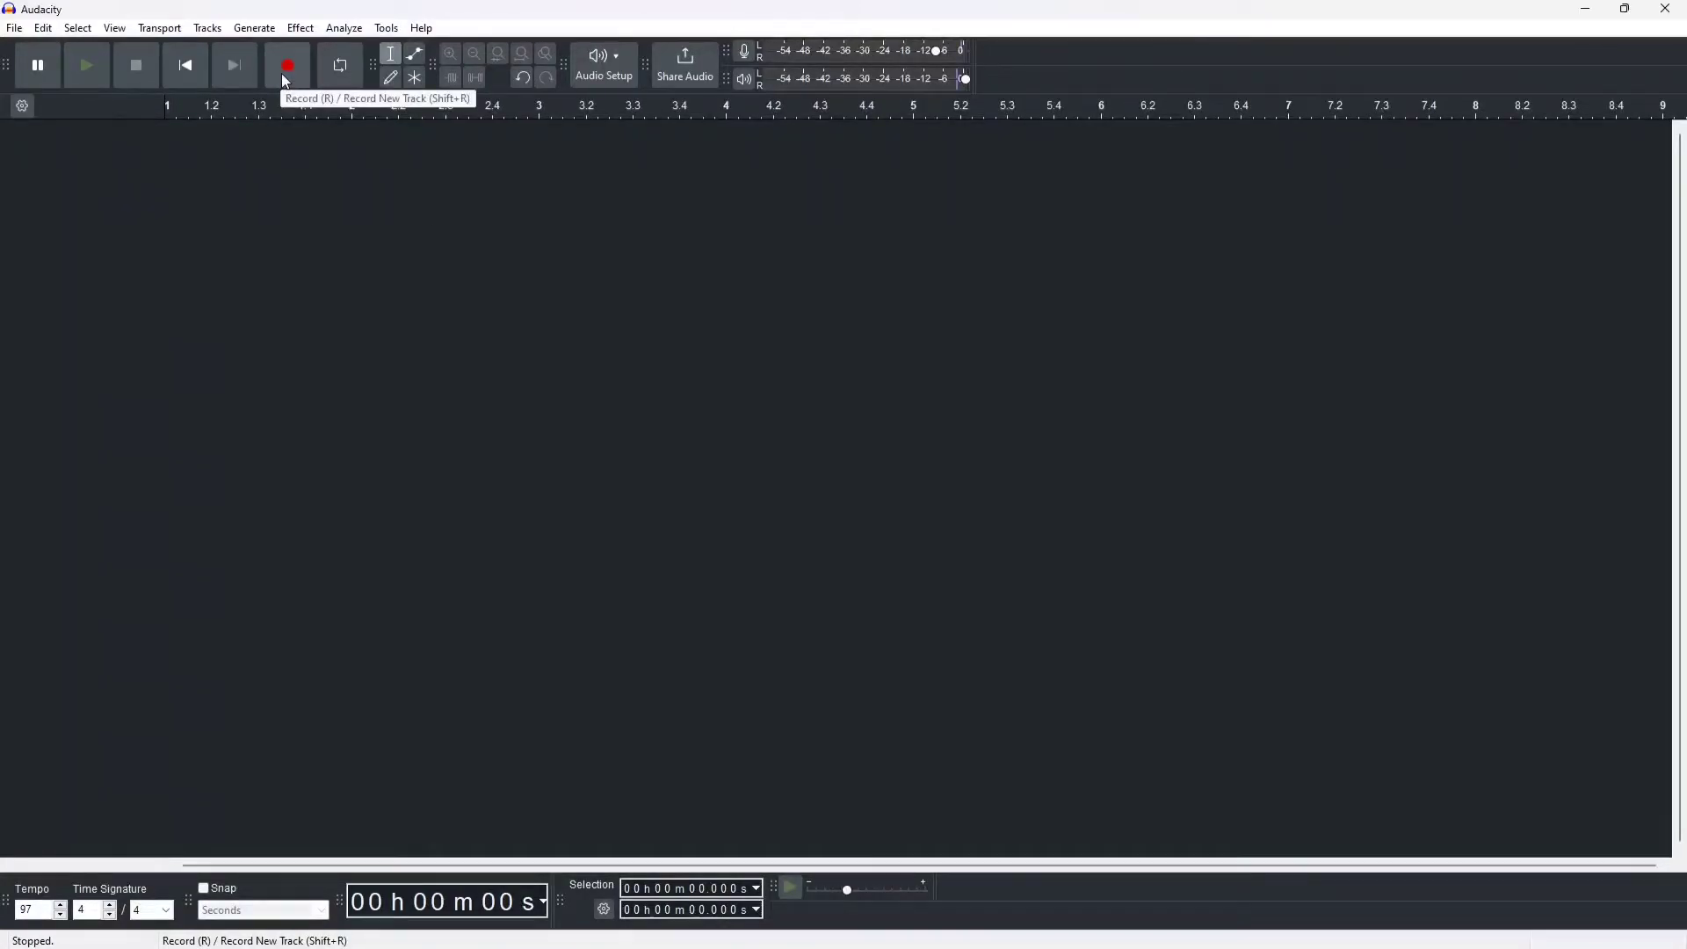
Record about 23 seconds of the cassette into a new Audio 1 track, then stop.
{"action": "left_click", "coordinate": [287, 65]}
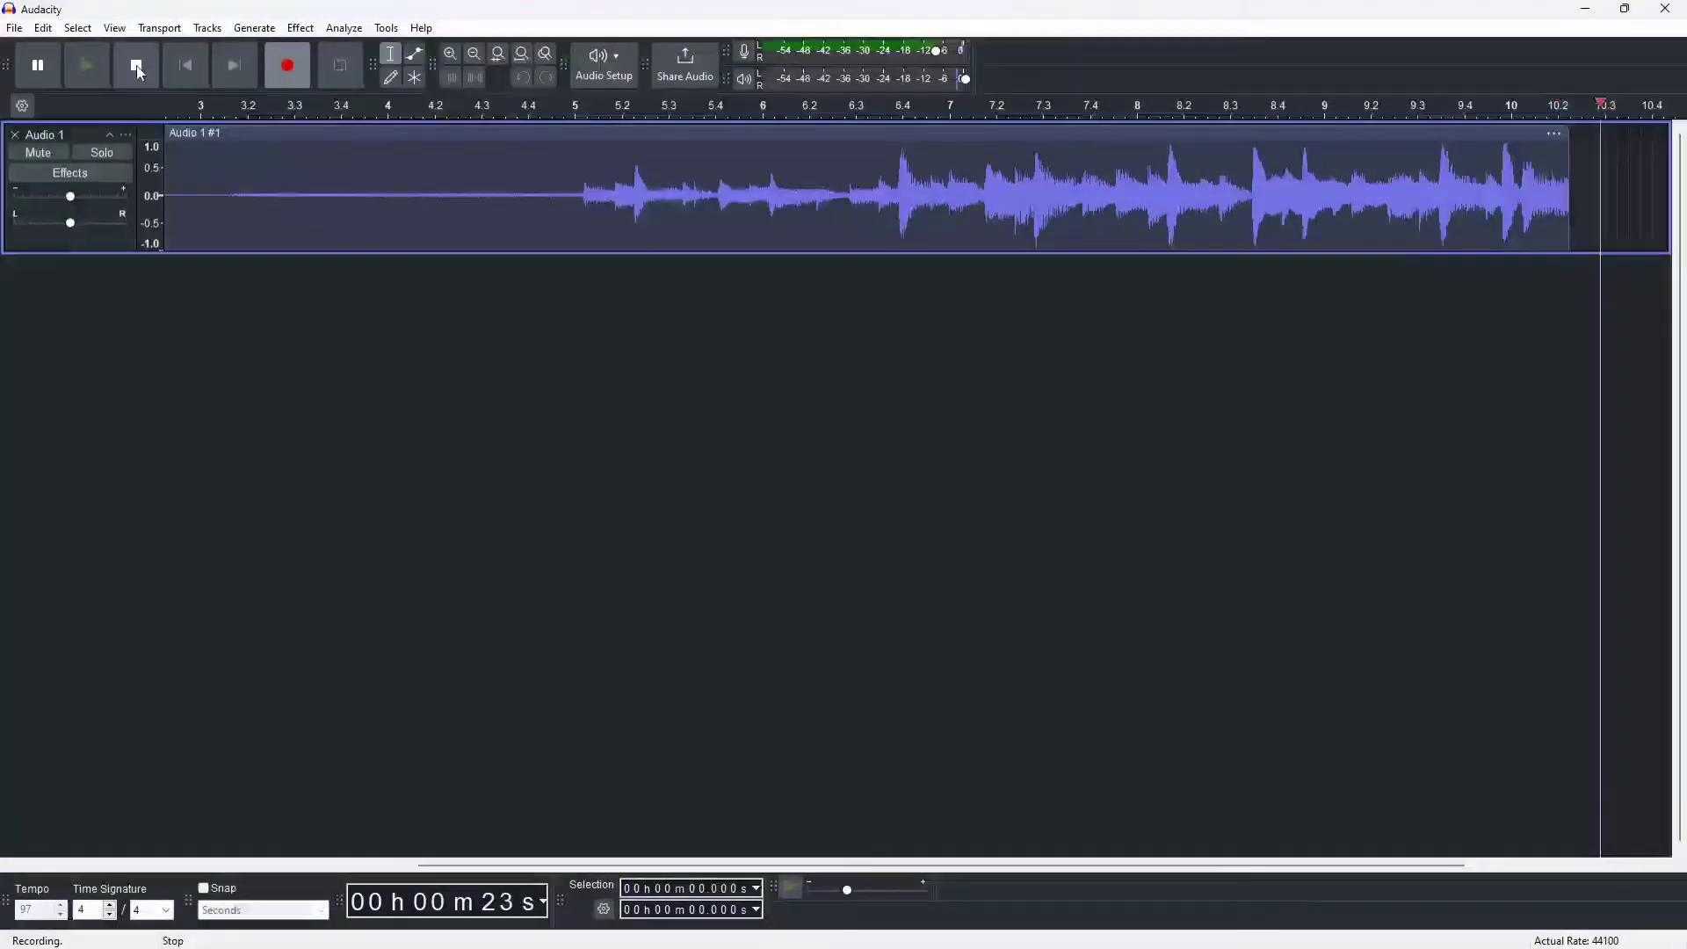
{"action": "left_click", "coordinate": [136, 65]}
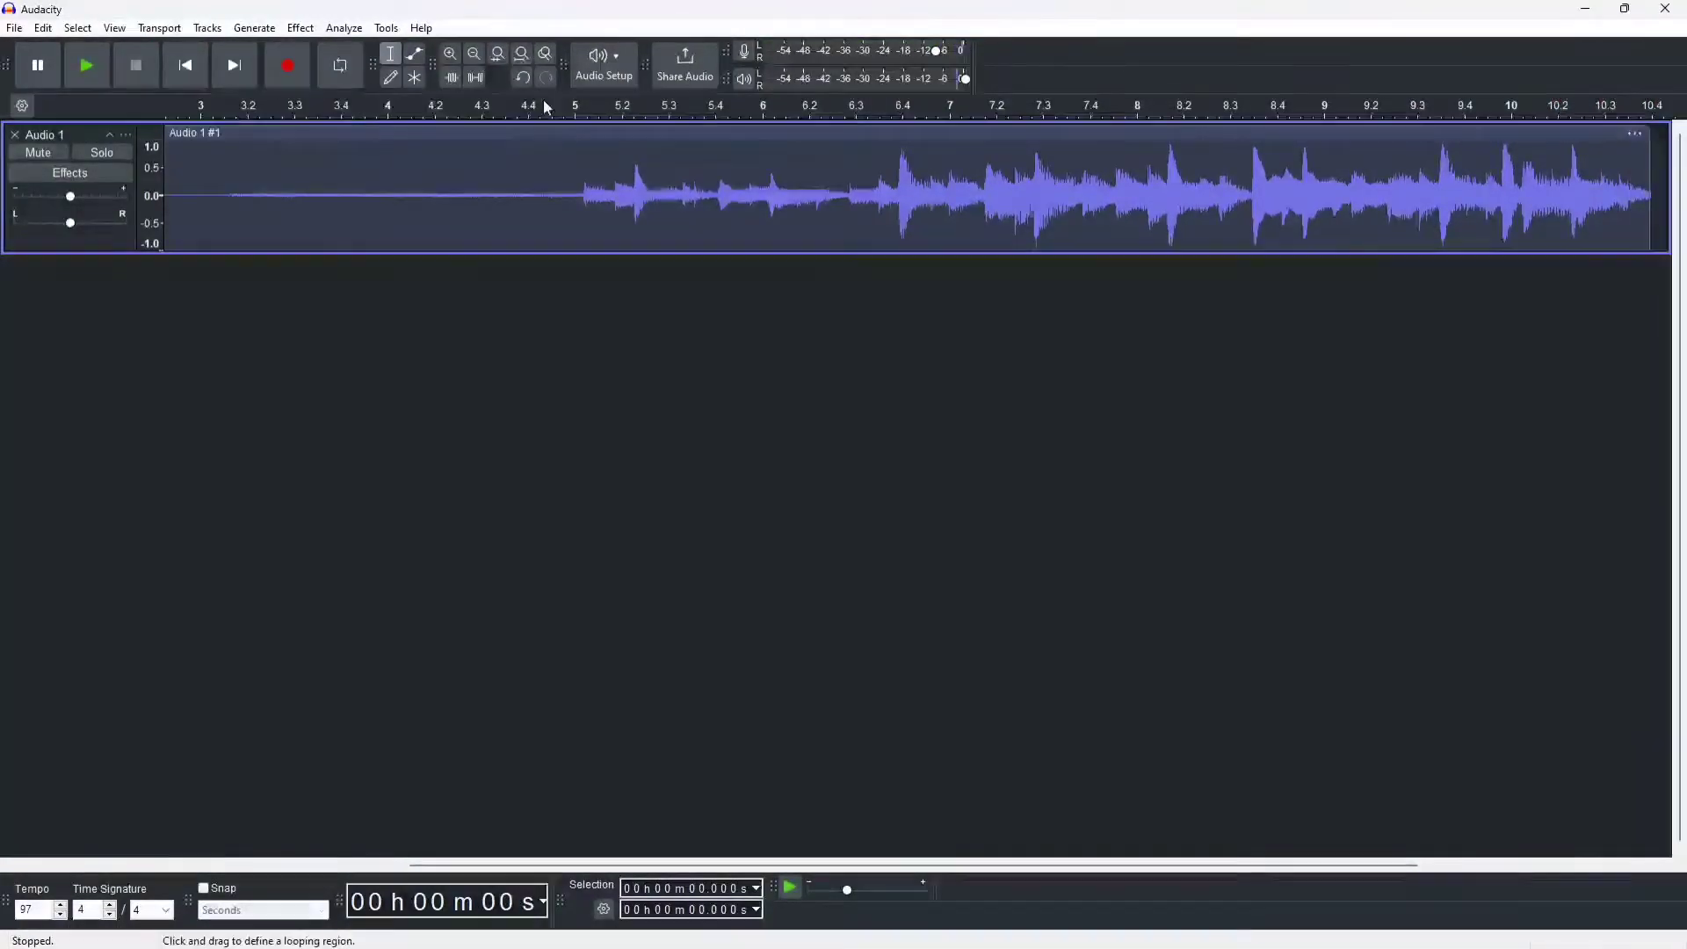
Keep the SB Omni Surround 5.1 speakers as playback device and start playing the recording.
{"action": "left_click", "coordinate": [602, 65]}
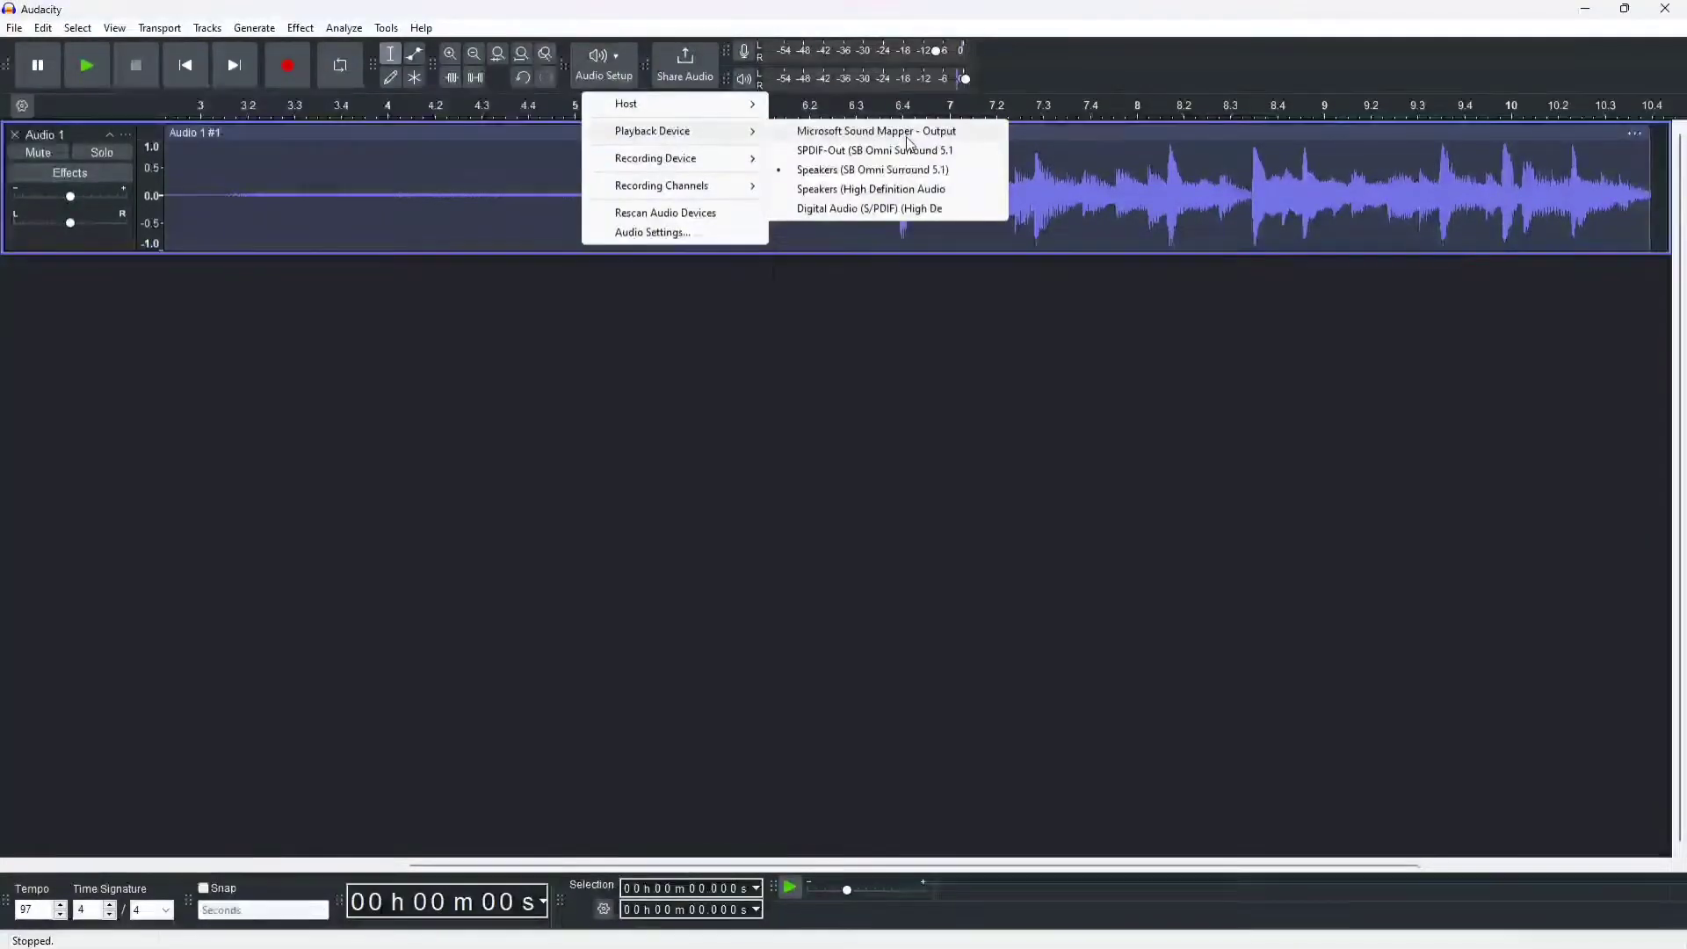
{"action": "mouse_move", "coordinate": [873, 149]}
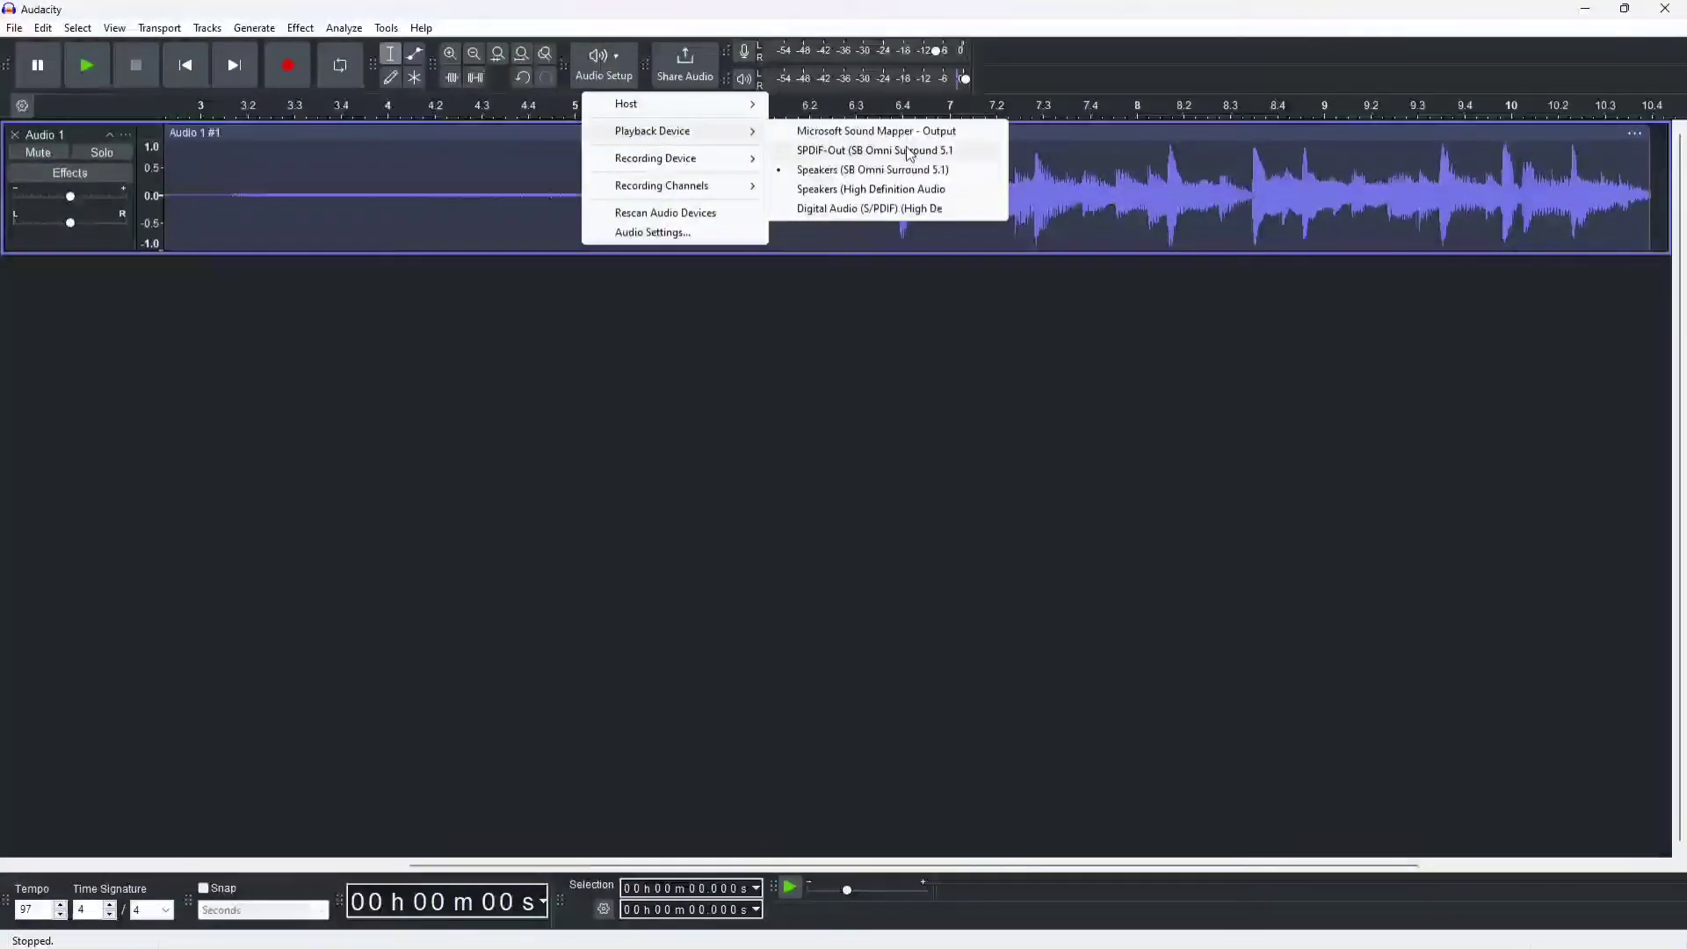
{"action": "left_click", "coordinate": [871, 188]}
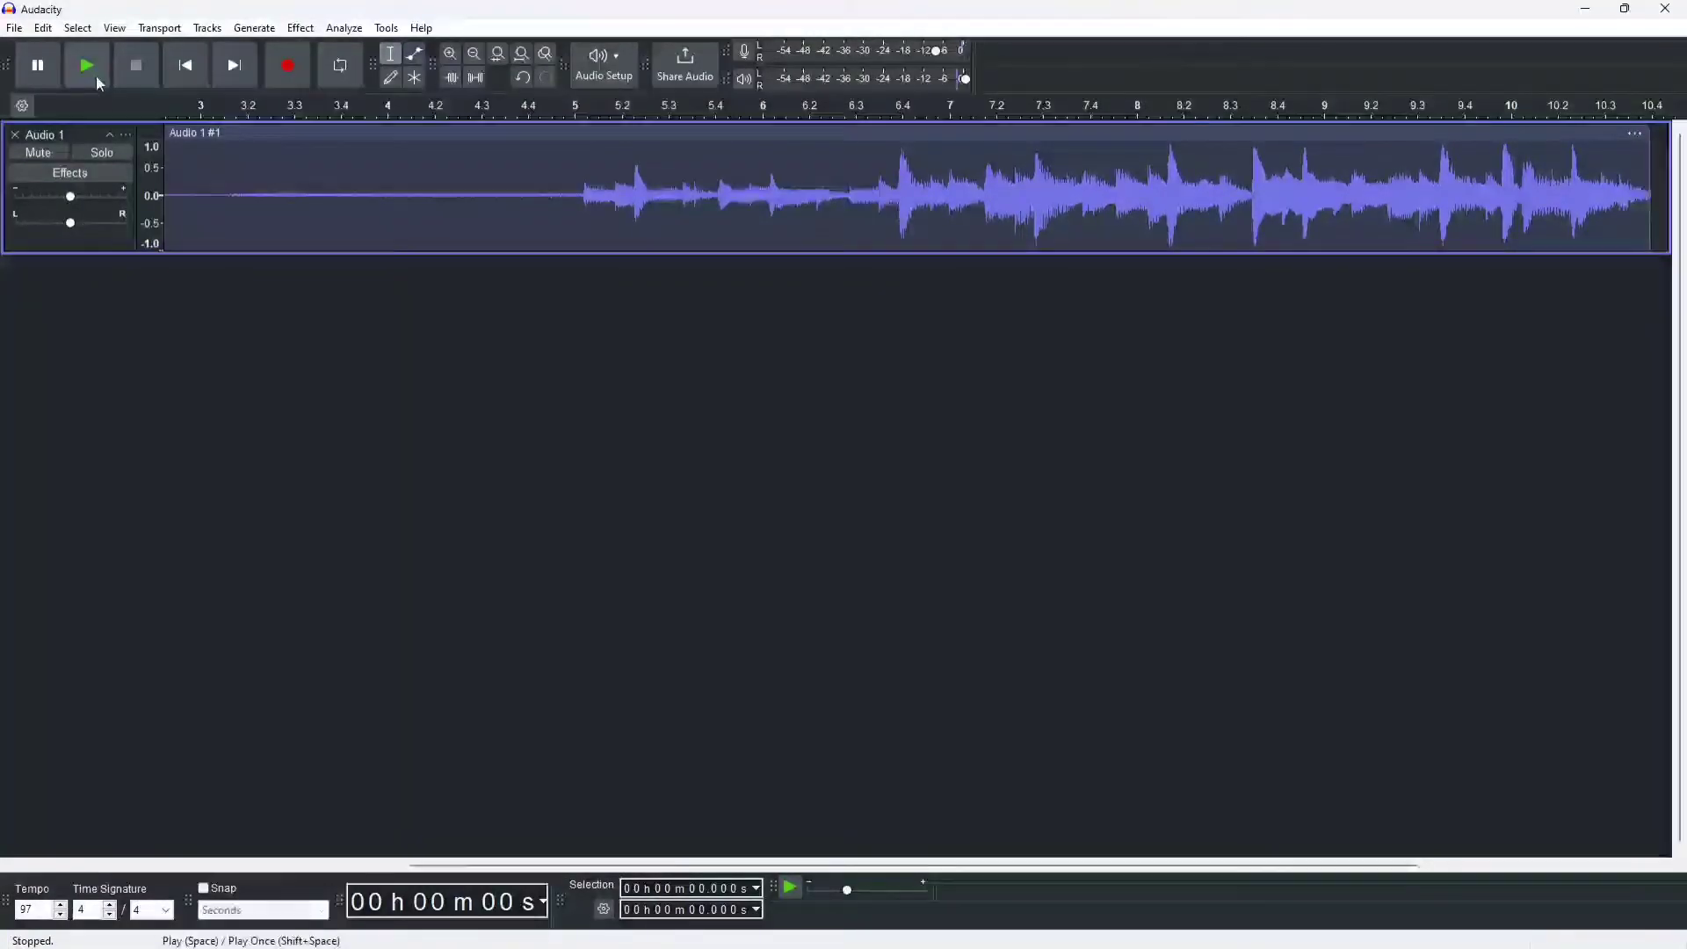
{"action": "left_click", "coordinate": [185, 65]}
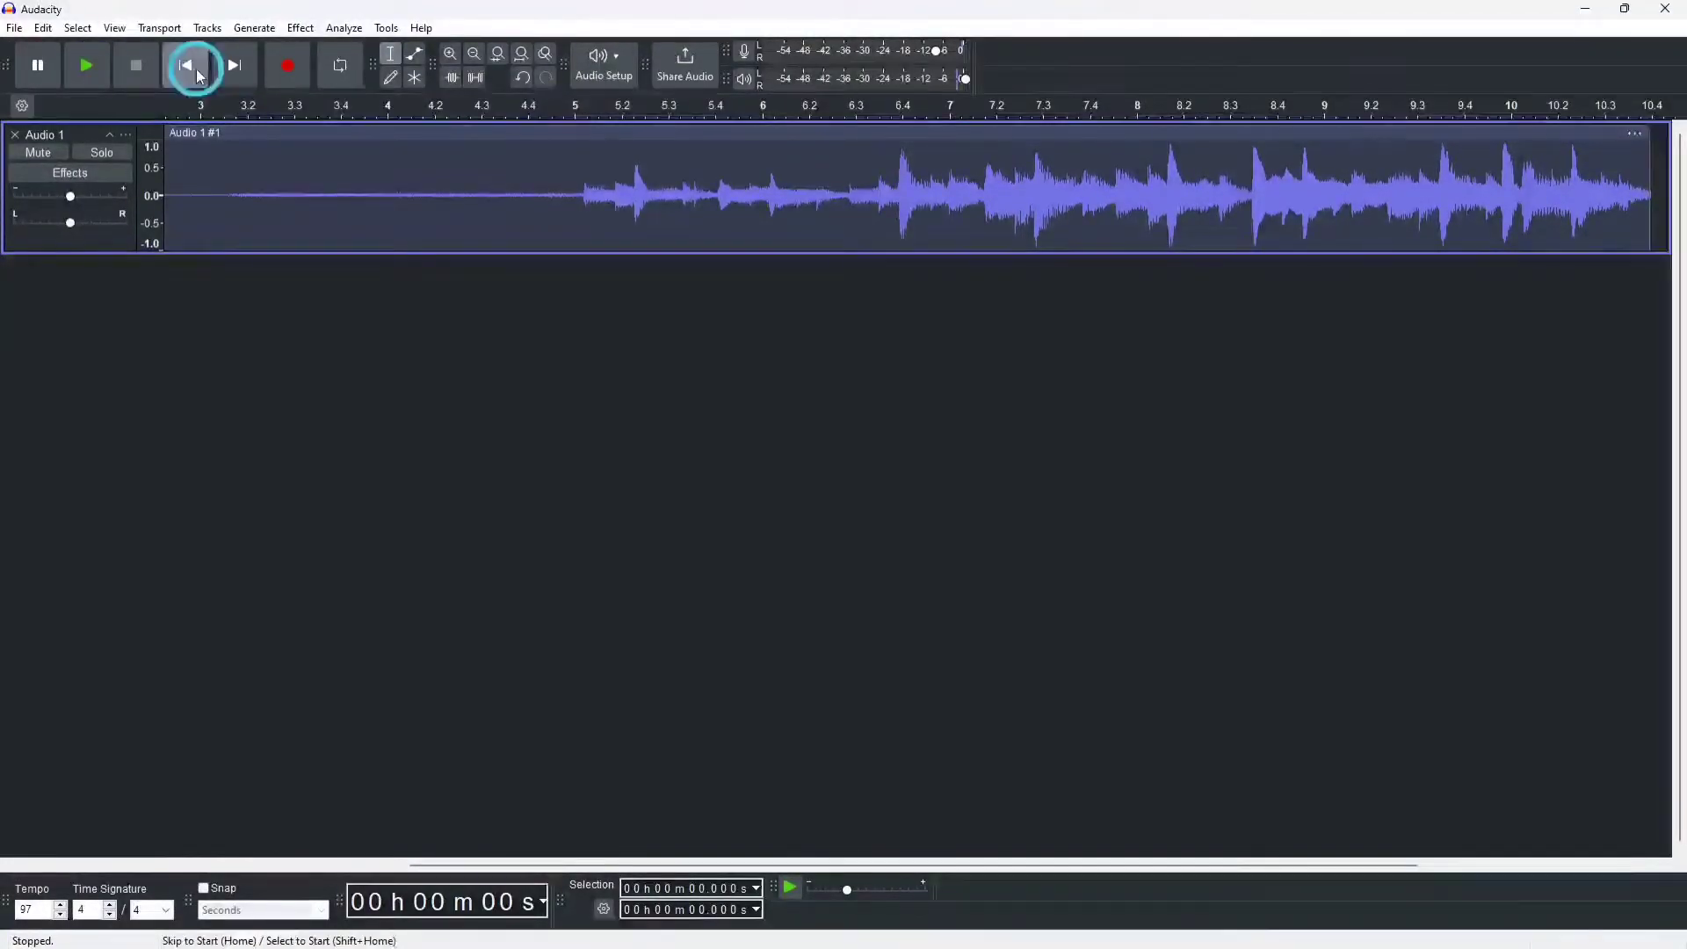
{"action": "left_click", "coordinate": [86, 65]}
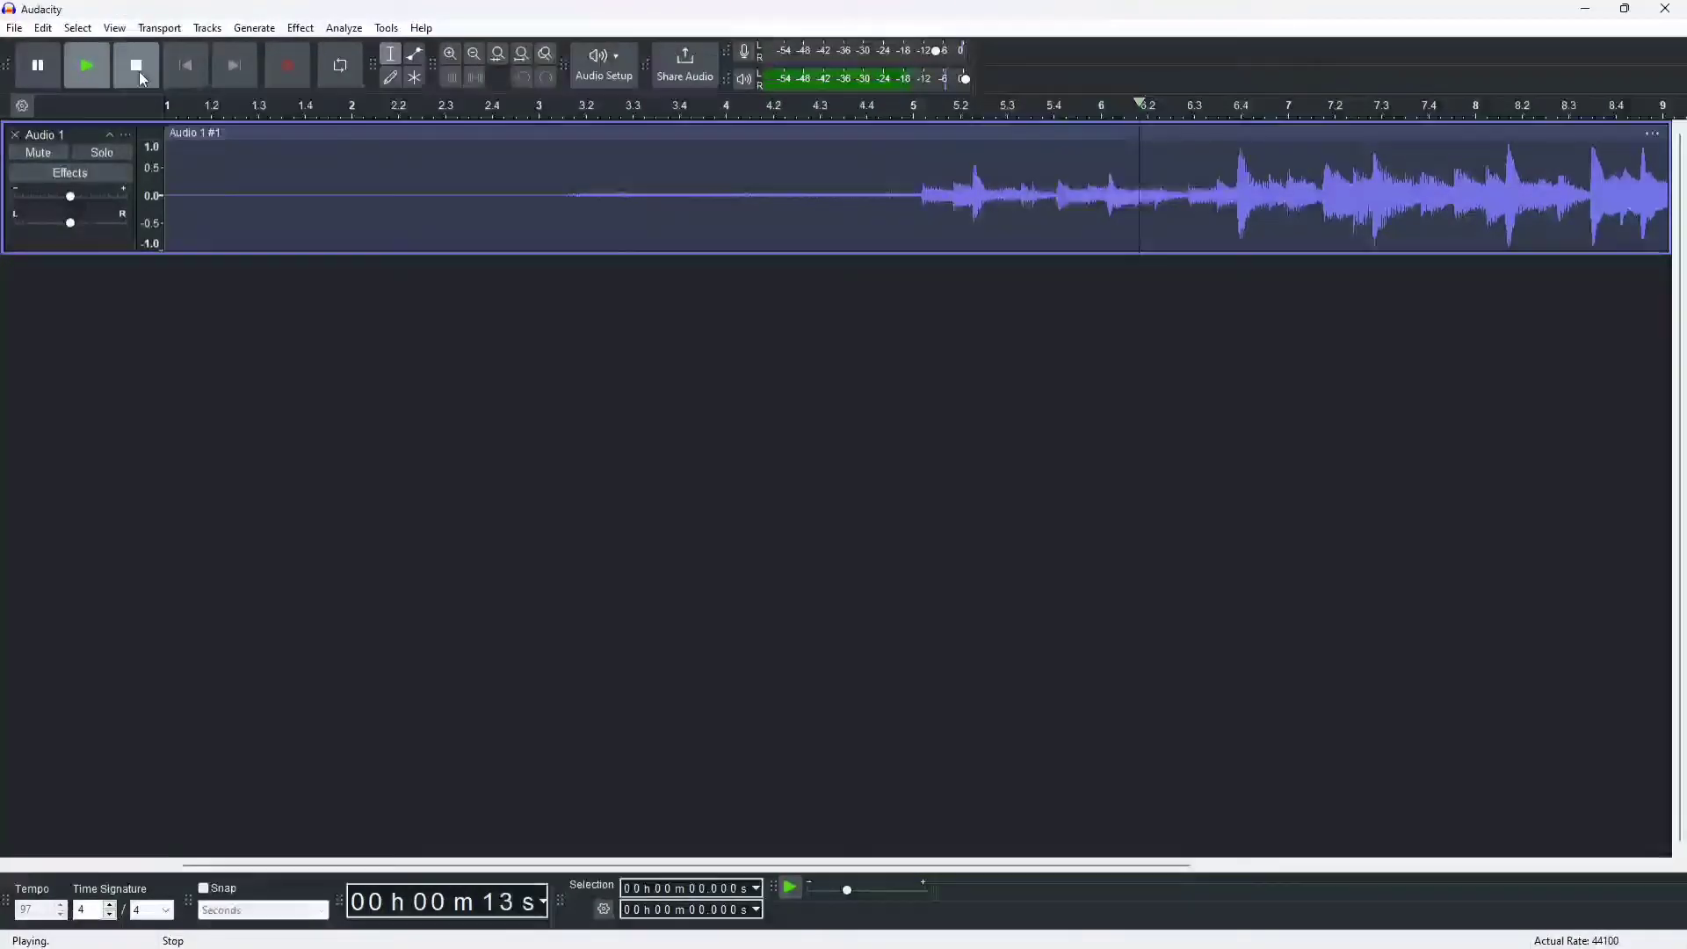
{"action": "left_click", "coordinate": [137, 65]}
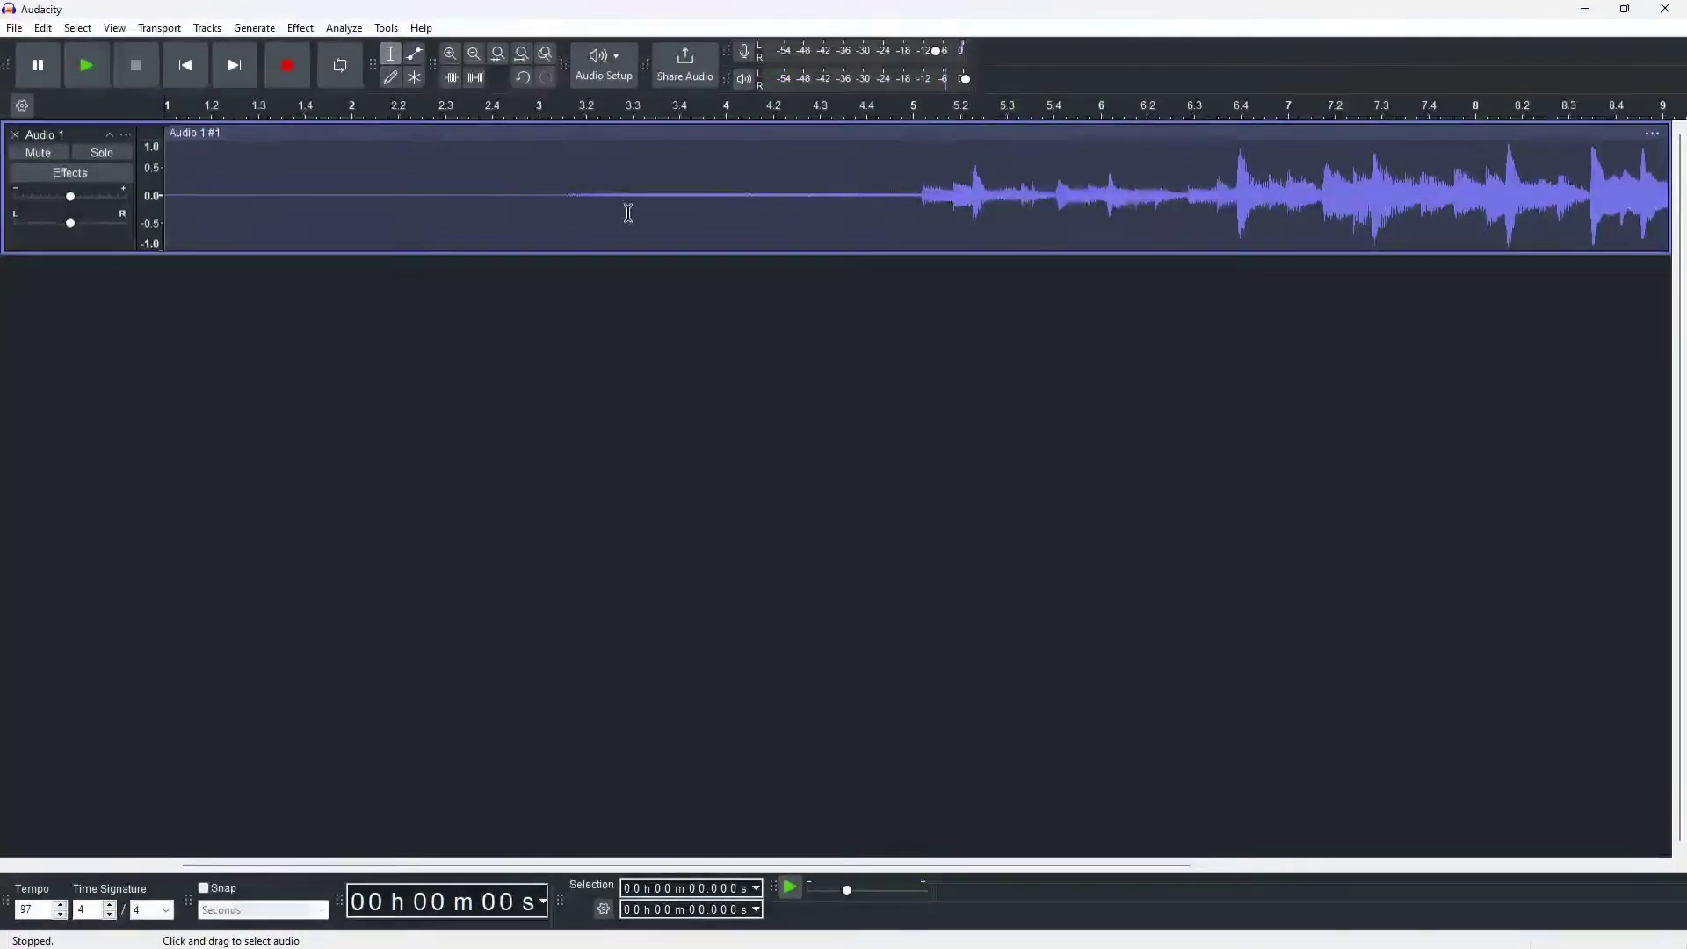
Select the hiss-only lead-in before the music and bring up Noise Reduction for a noise profile.
{"action": "left_click_drag", "start_coordinate": [632, 199], "coordinate": [742, 199]}
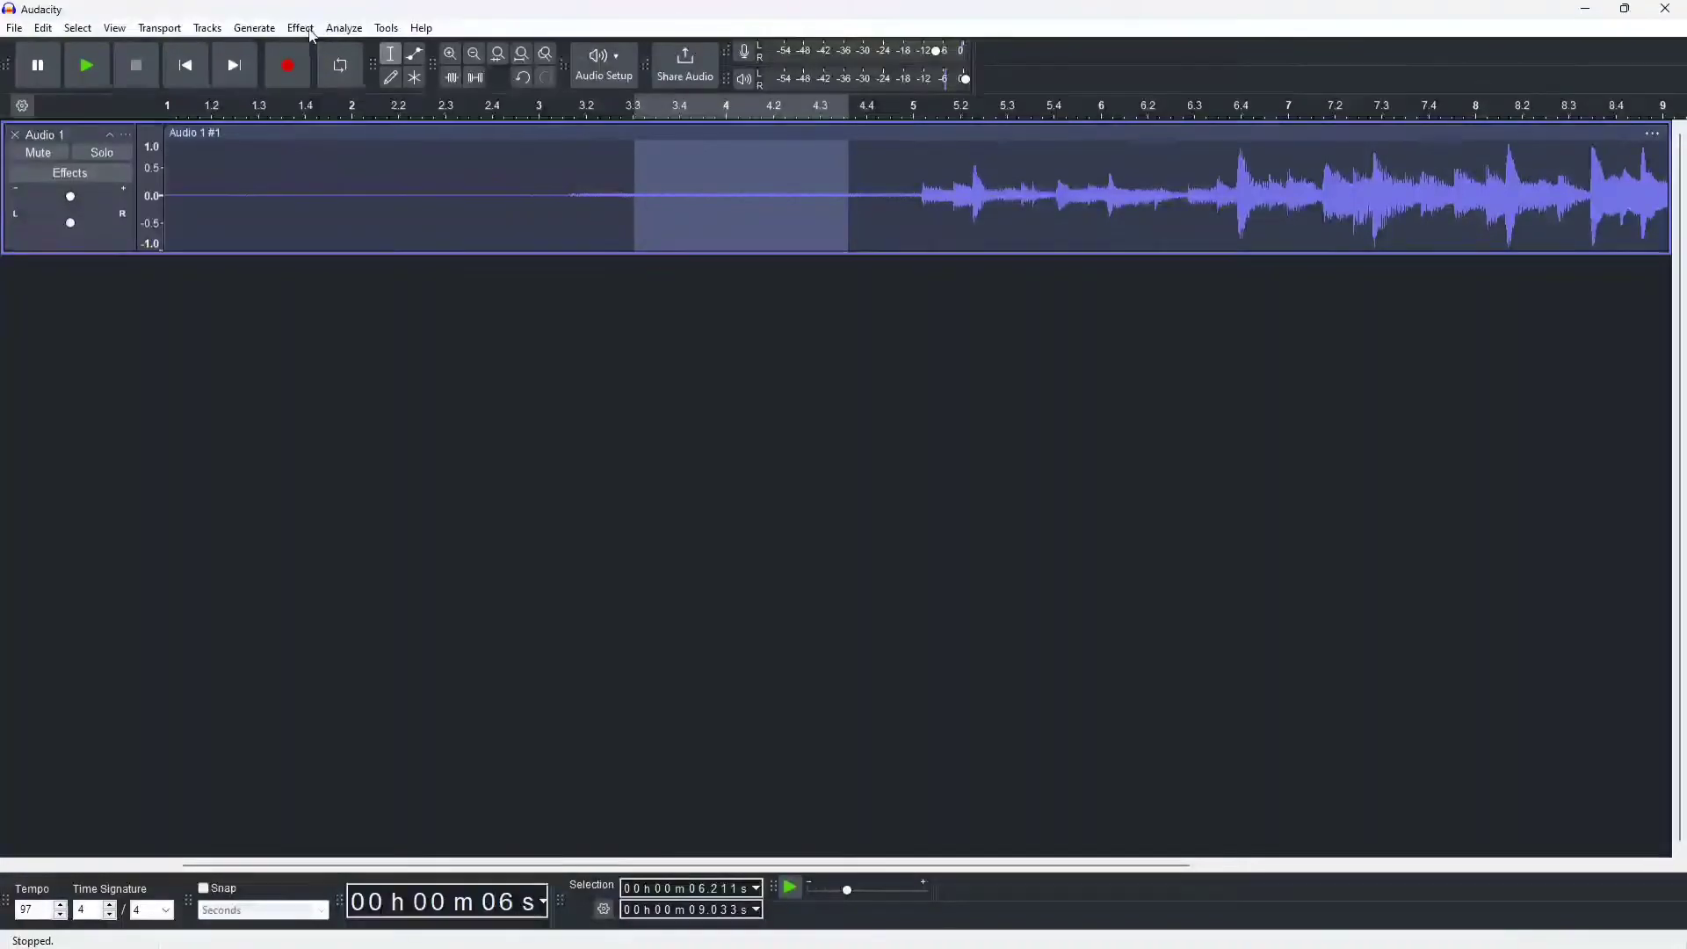
{"action": "left_click", "coordinate": [300, 27]}
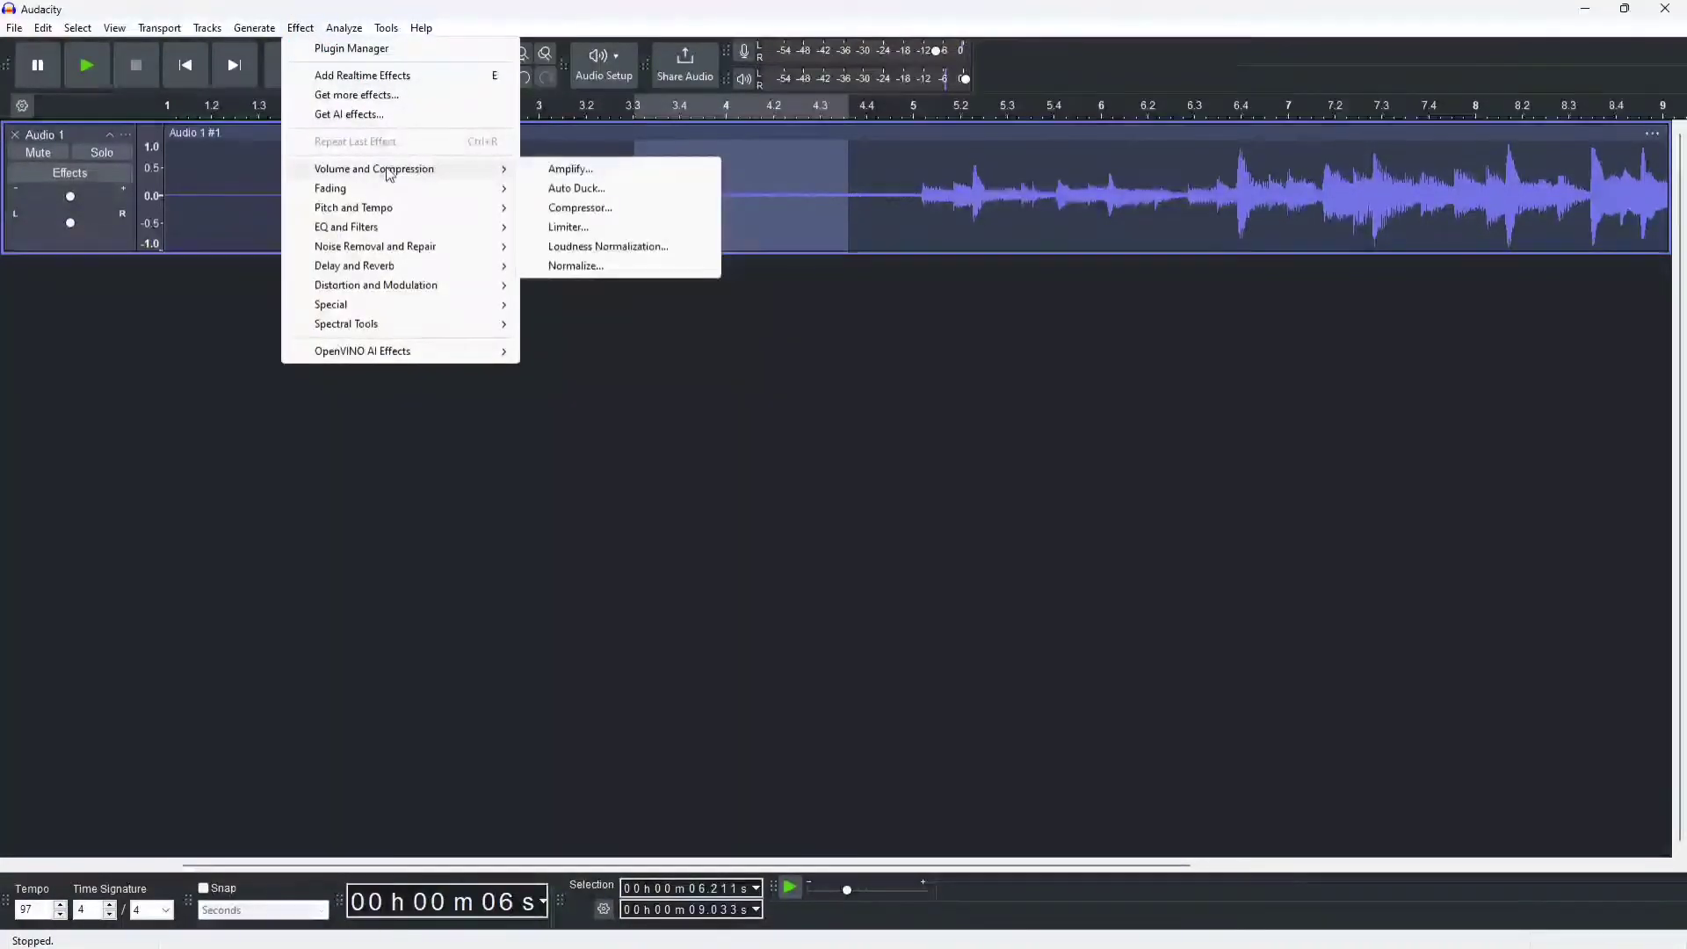
{"action": "mouse_move", "coordinate": [374, 246]}
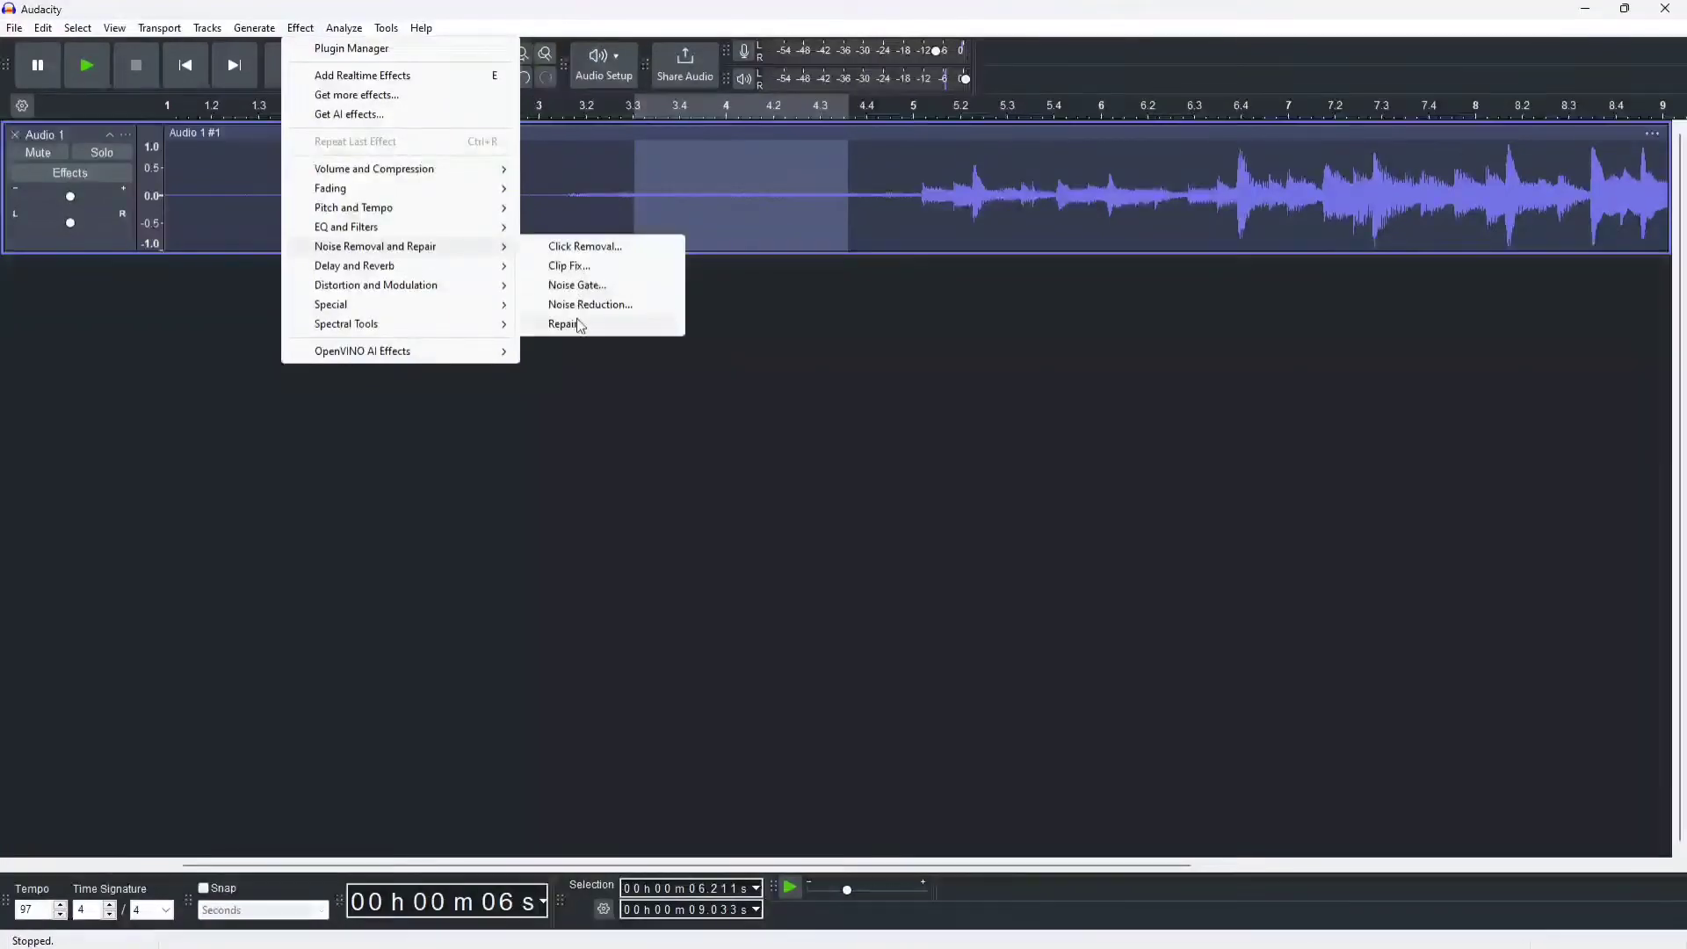
{"action": "left_click", "coordinate": [590, 304]}
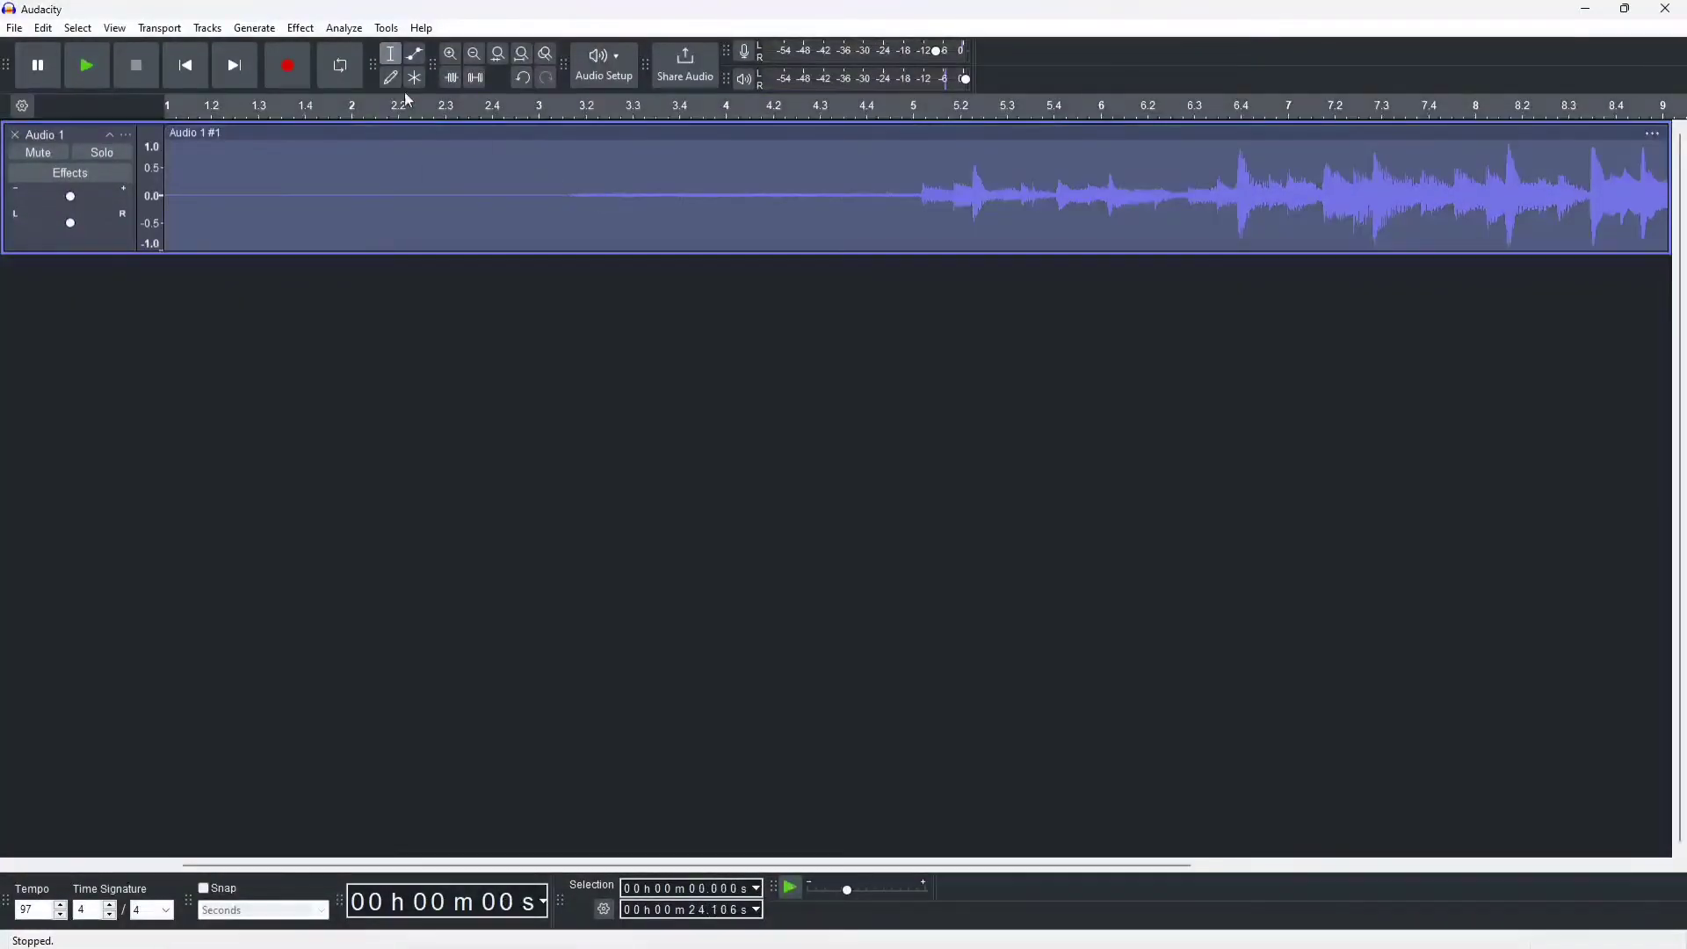
Apply 6 dB Noise Reduction to the whole track and play back the cleaned result.
{"action": "left_click", "coordinate": [299, 27]}
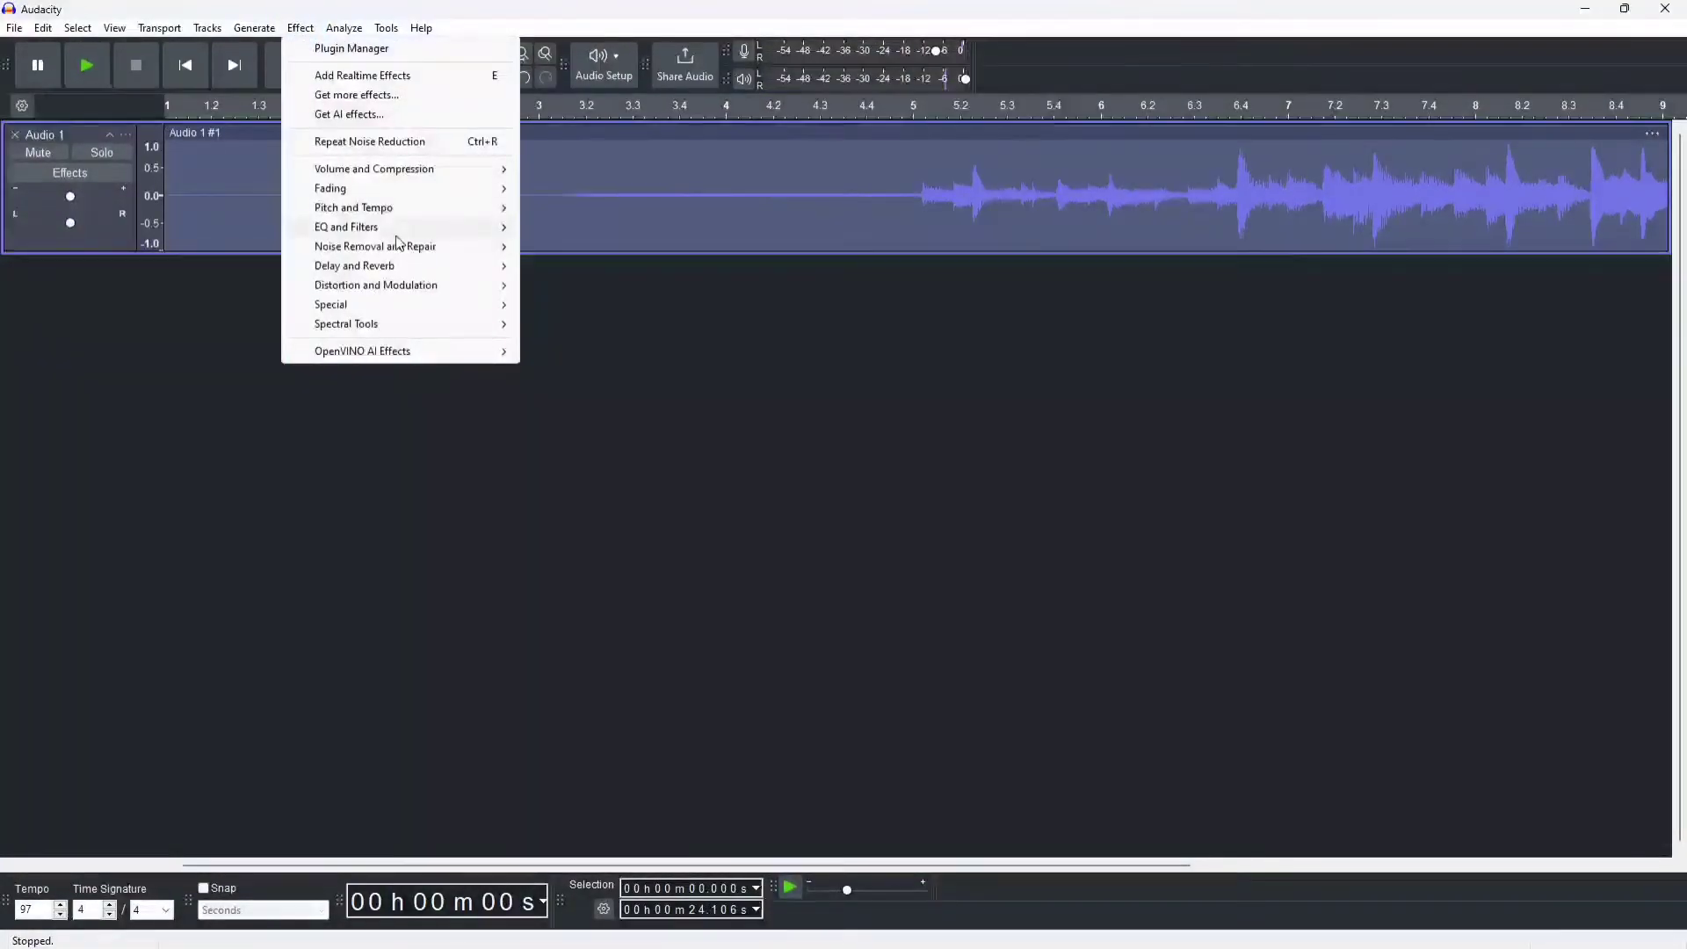
{"action": "left_click", "coordinate": [374, 246]}
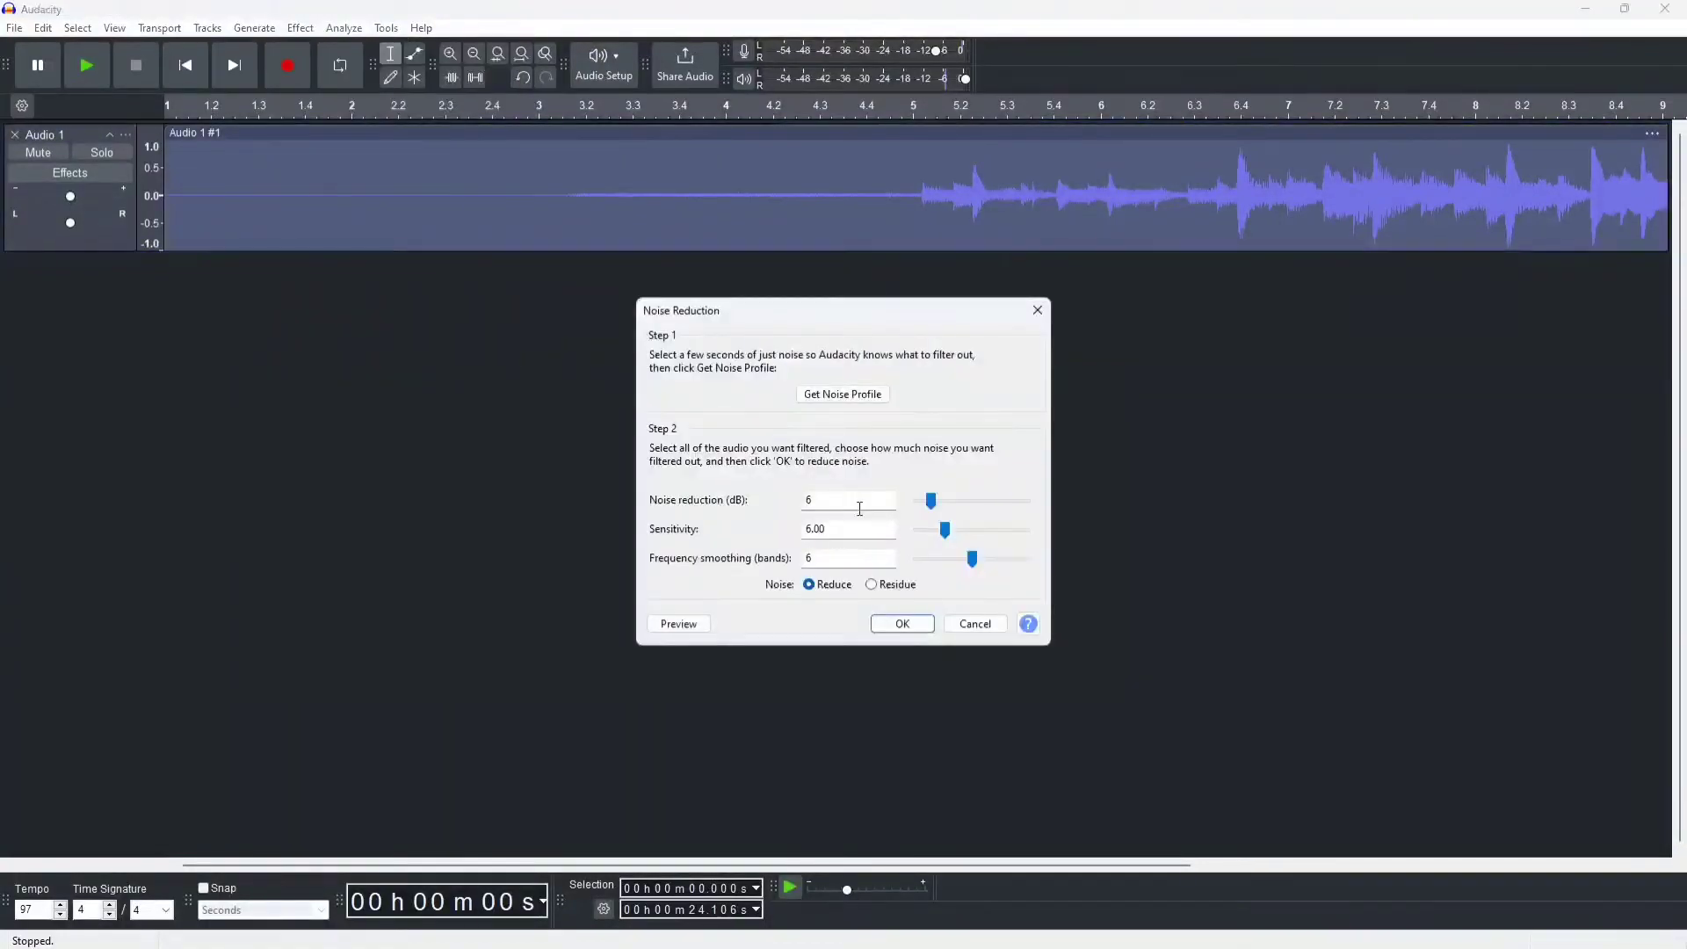
{"action": "left_click", "coordinate": [902, 624]}
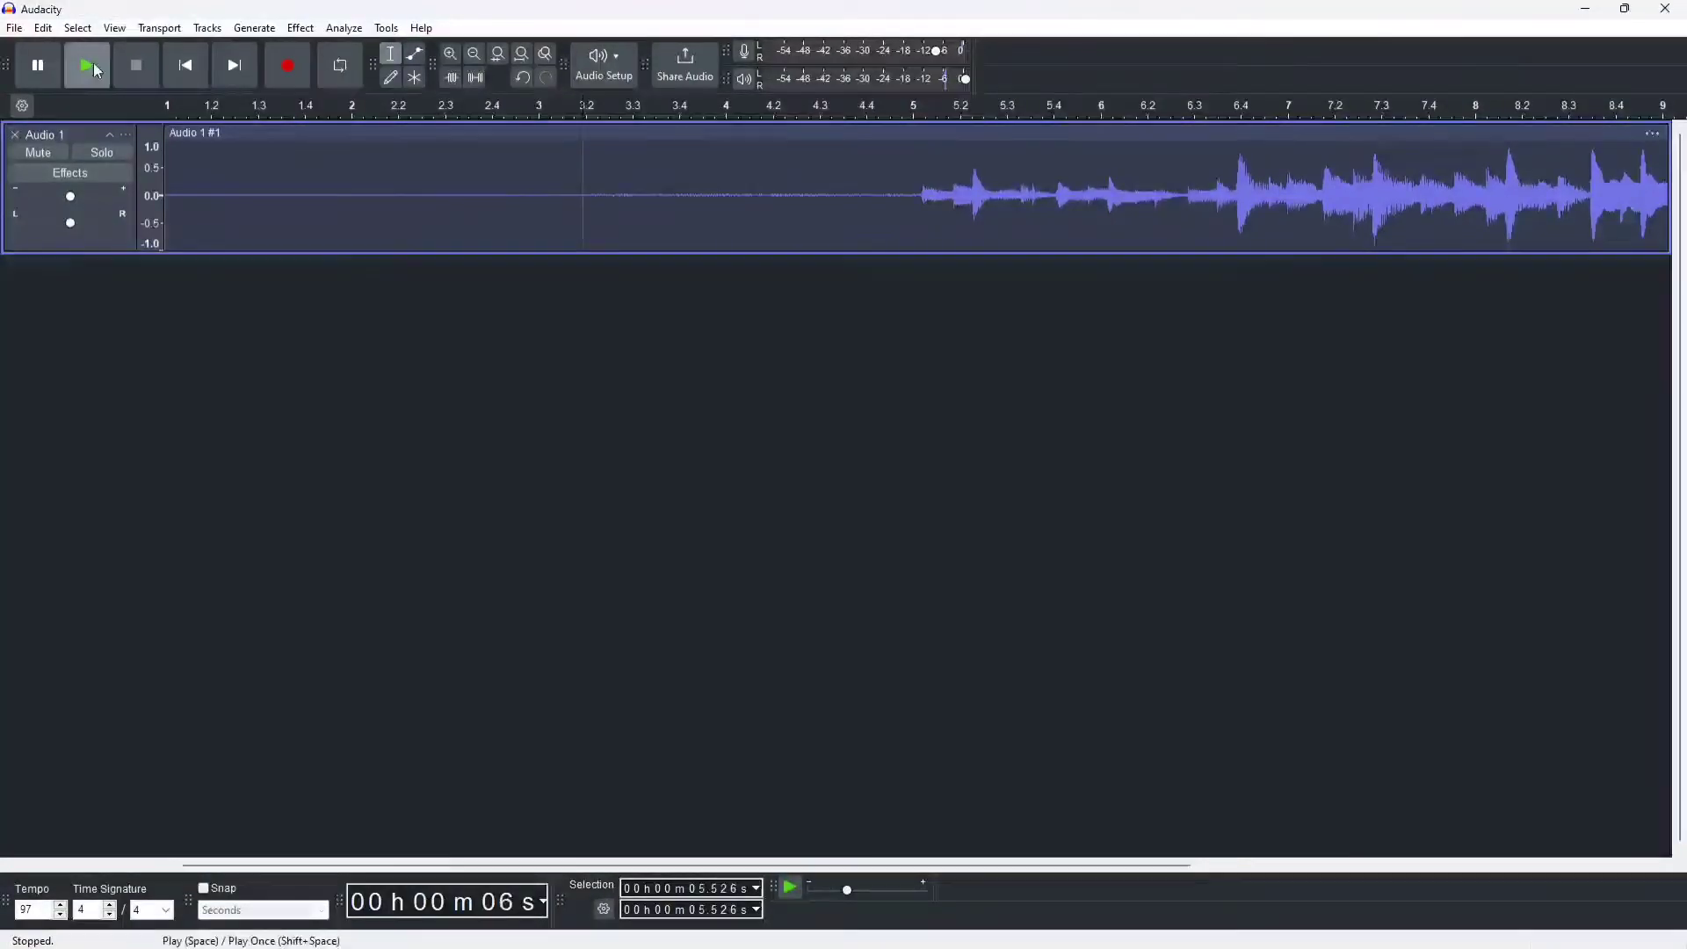
{"action": "left_click", "coordinate": [86, 65]}
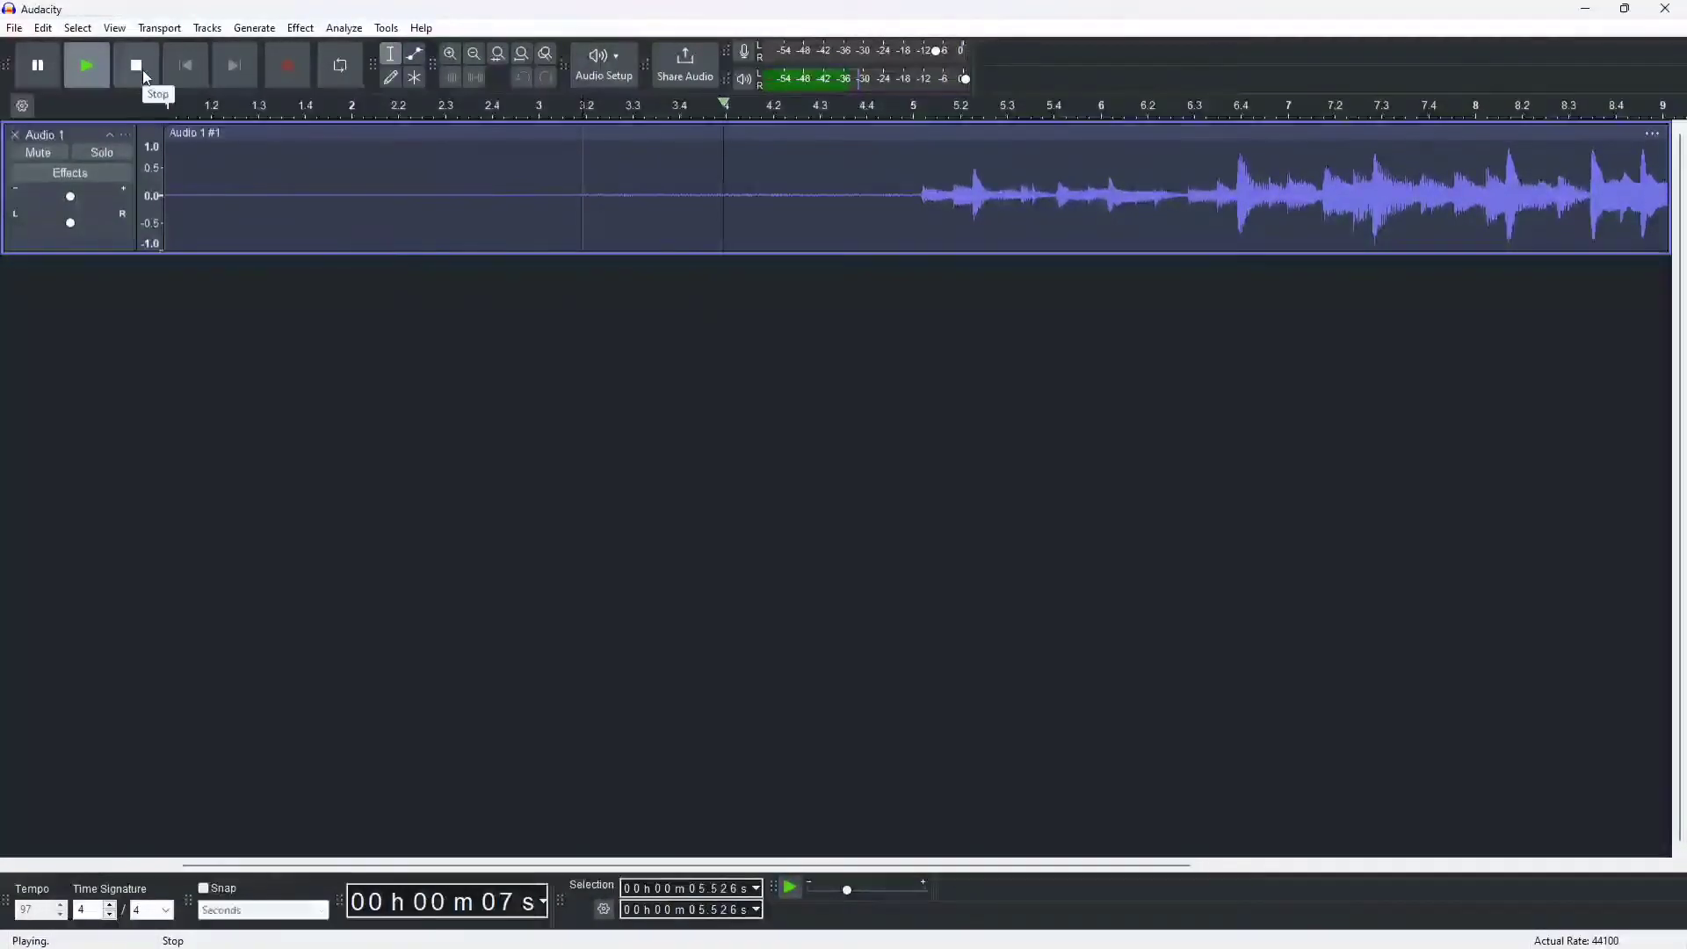